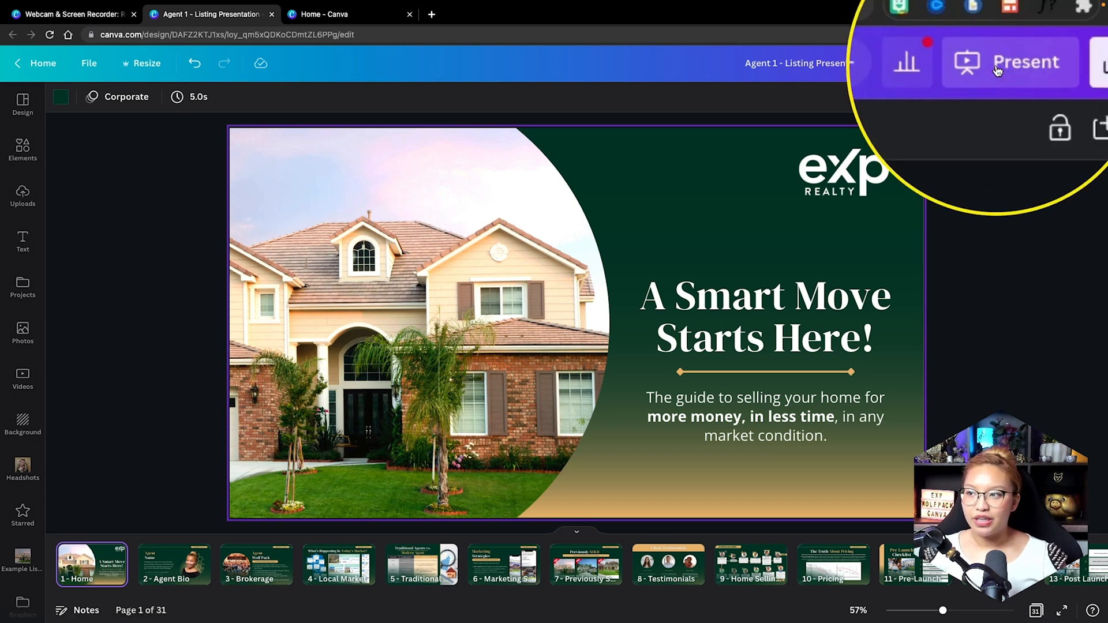
Choose Present and record, continue through Next and enter the recording studio.
{"action": "left_click", "coordinate": [1009, 62]}
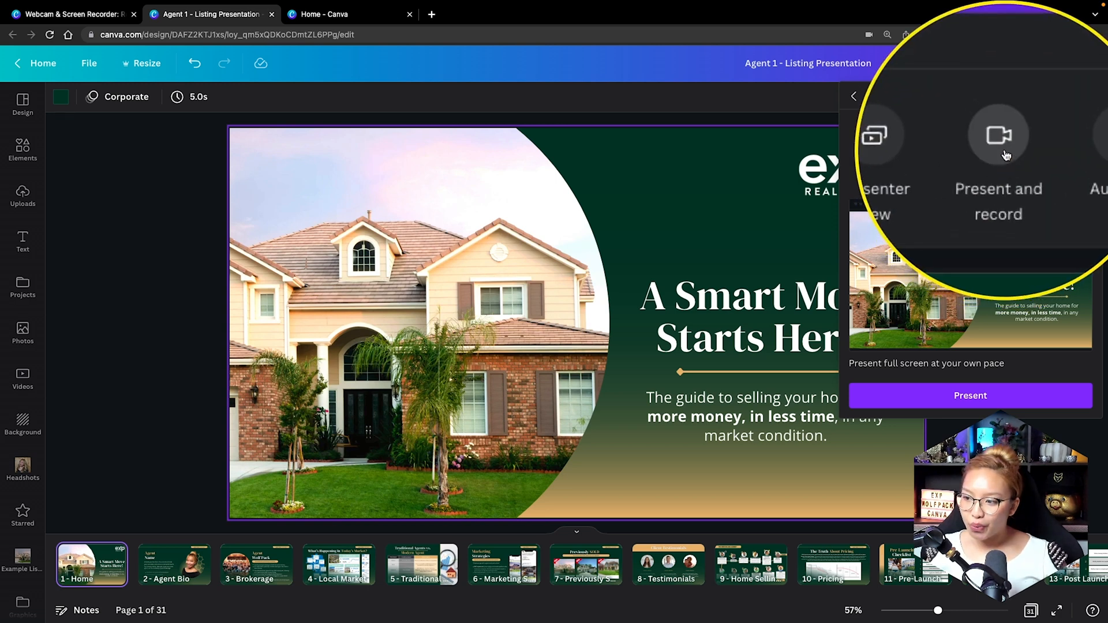
{"action": "left_click", "coordinate": [1000, 140]}
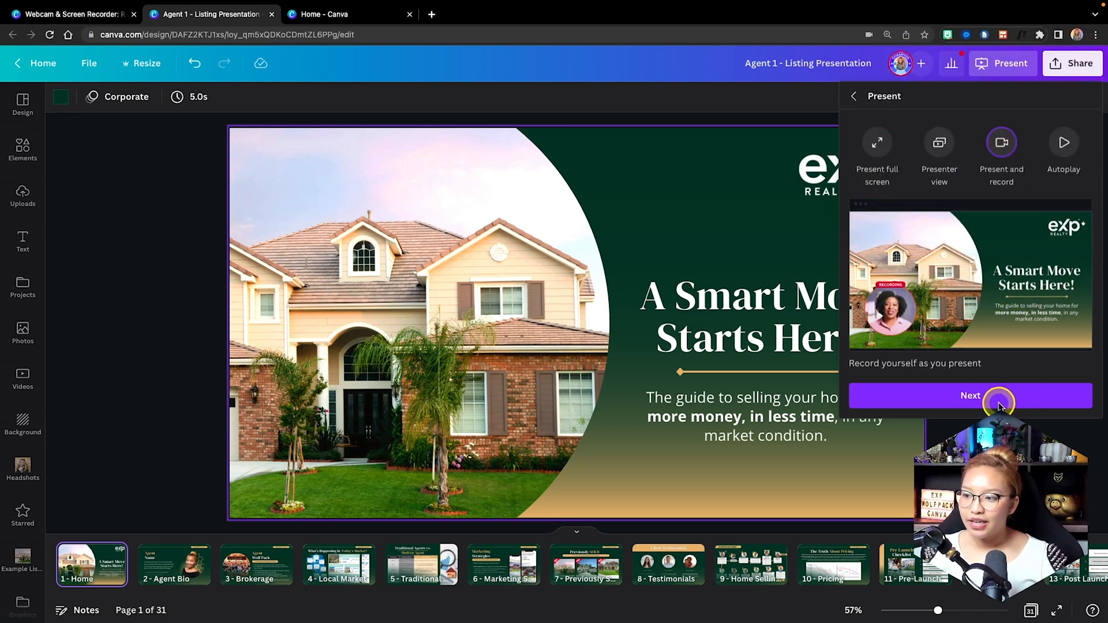
{"action": "left_click", "coordinate": [970, 396]}
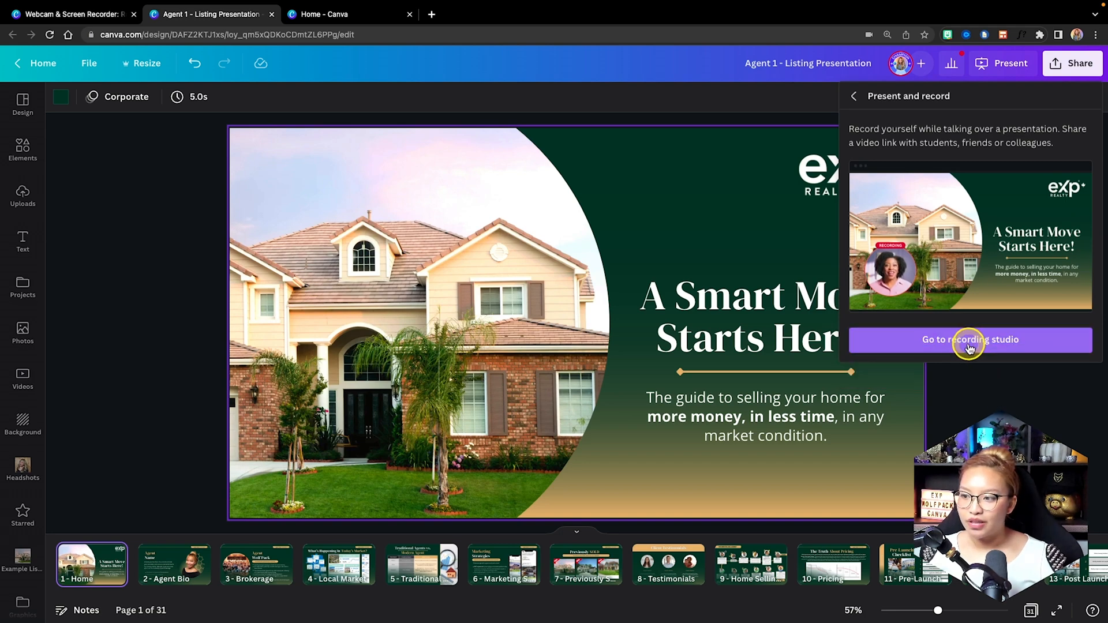
{"action": "left_click", "coordinate": [970, 339]}
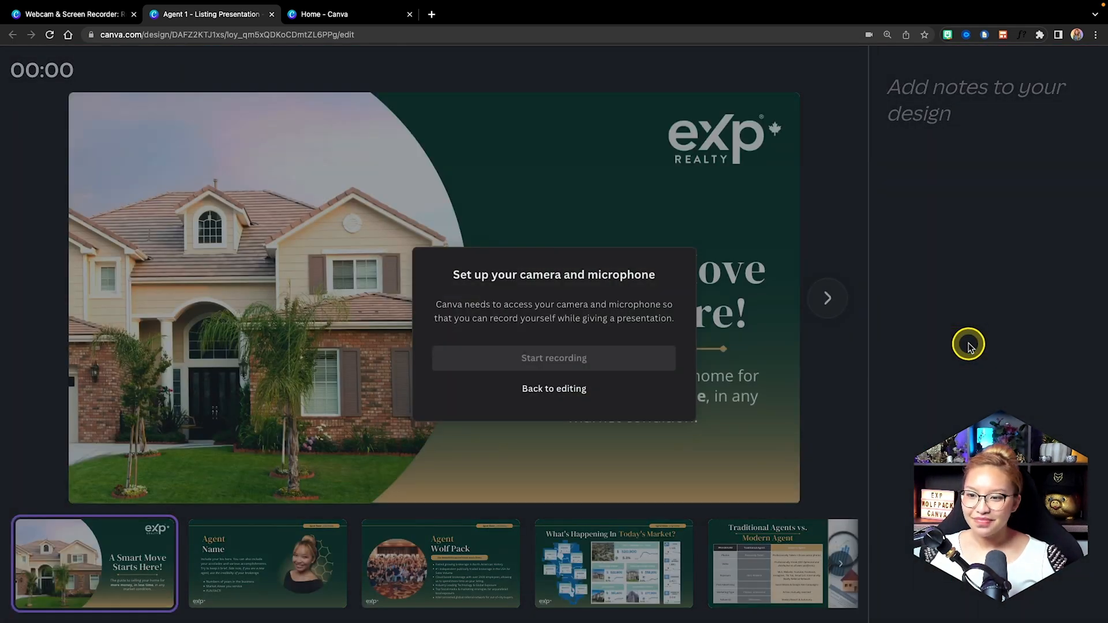
{"action": "mouse_move", "coordinate": [624, 389]}
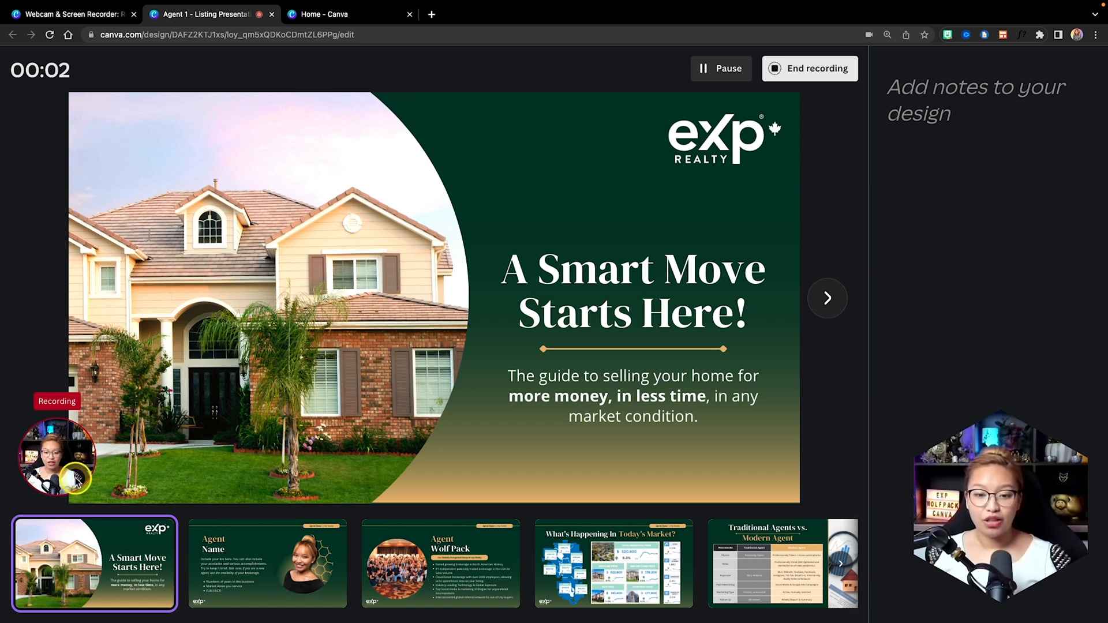
{"action": "mouse_move", "coordinate": [84, 449]}
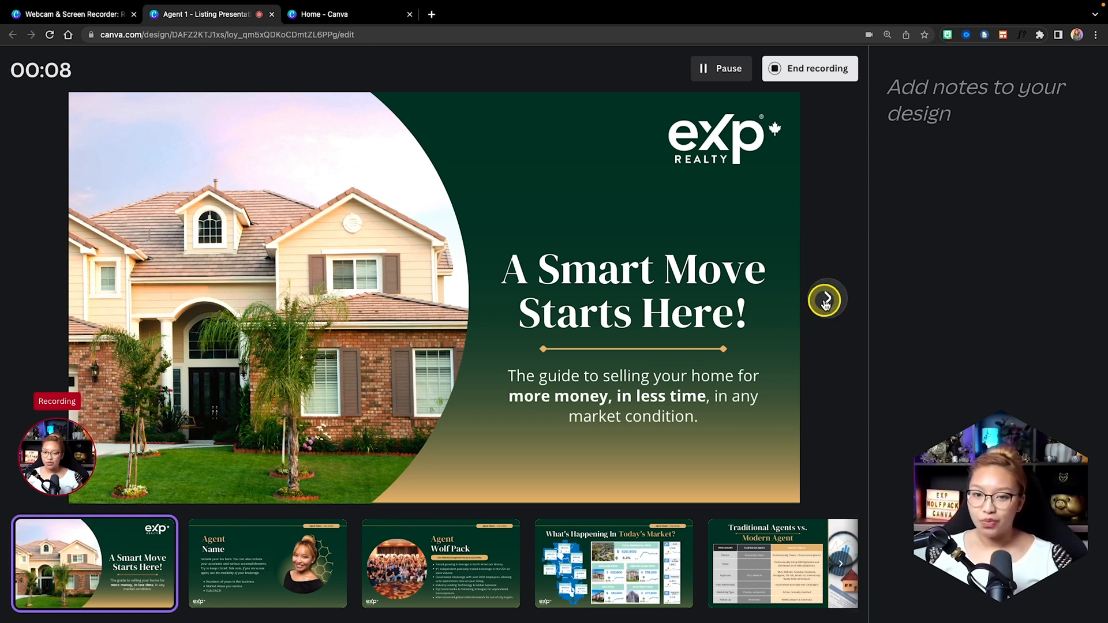
{"action": "mouse_move", "coordinate": [109, 450]}
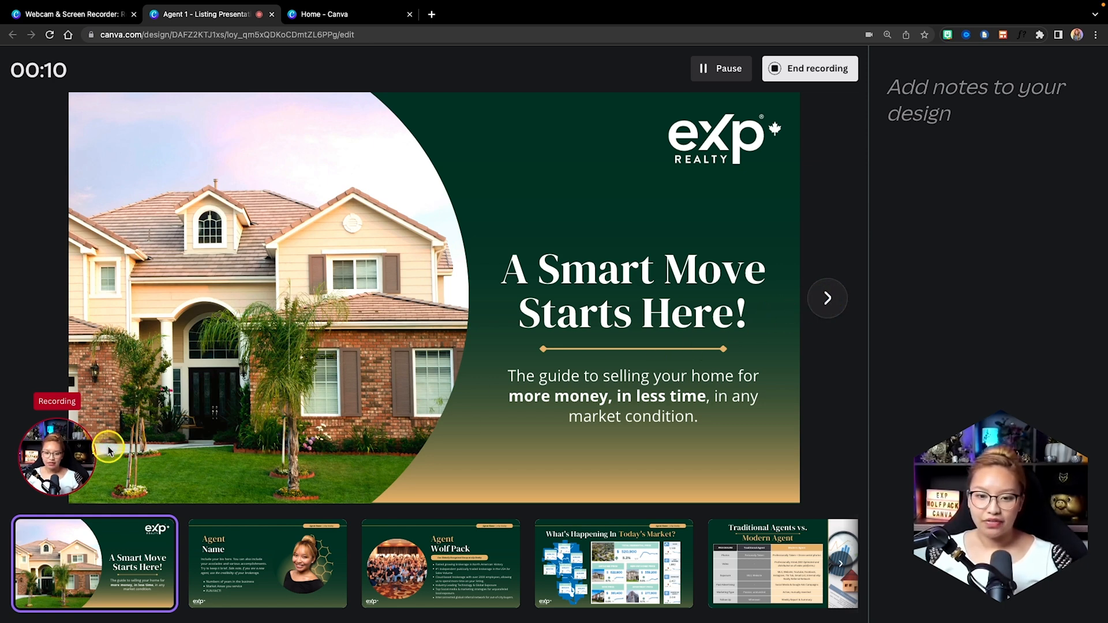
{"action": "mouse_move", "coordinate": [746, 300]}
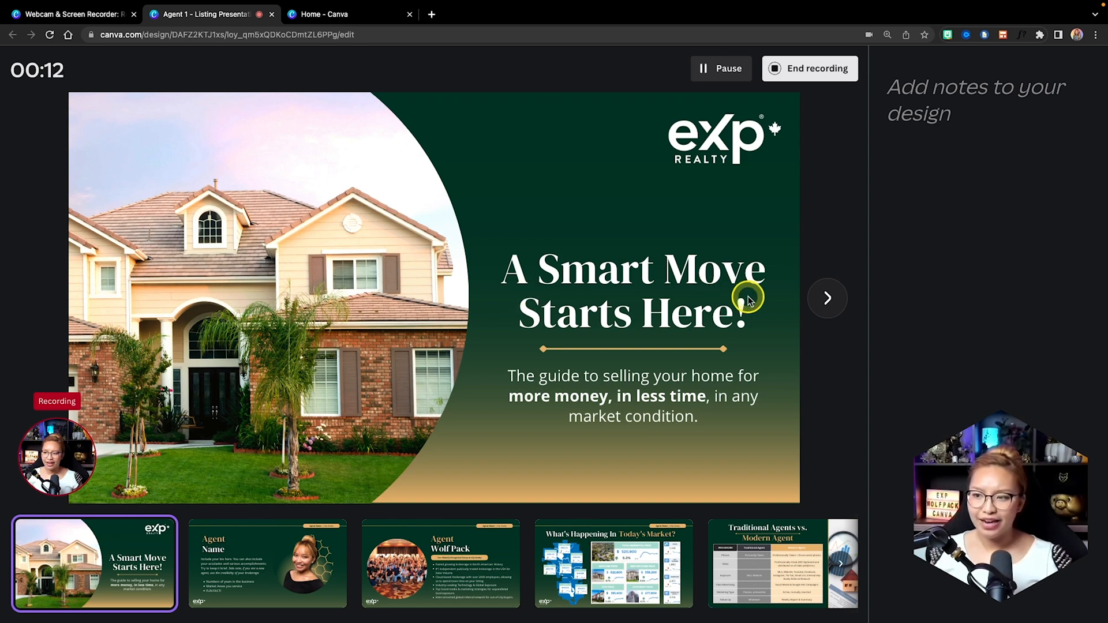
Advance through the Agent Name bio and Agent Wolf Pack slides to Previously SOLD while recording.
{"action": "left_click", "coordinate": [826, 298]}
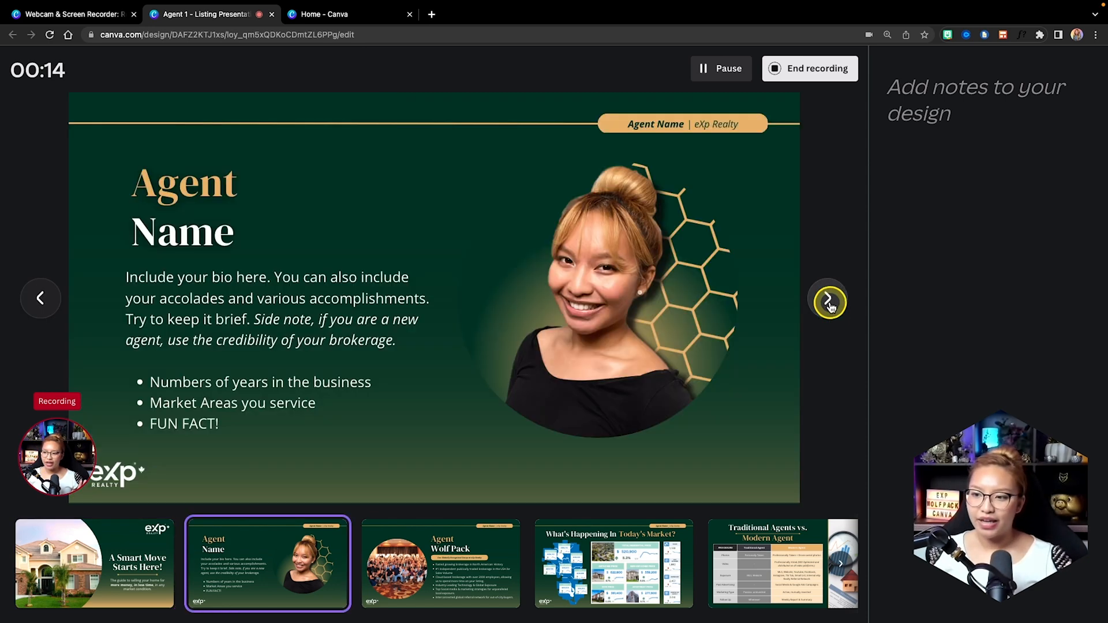
{"action": "left_click", "coordinate": [828, 297]}
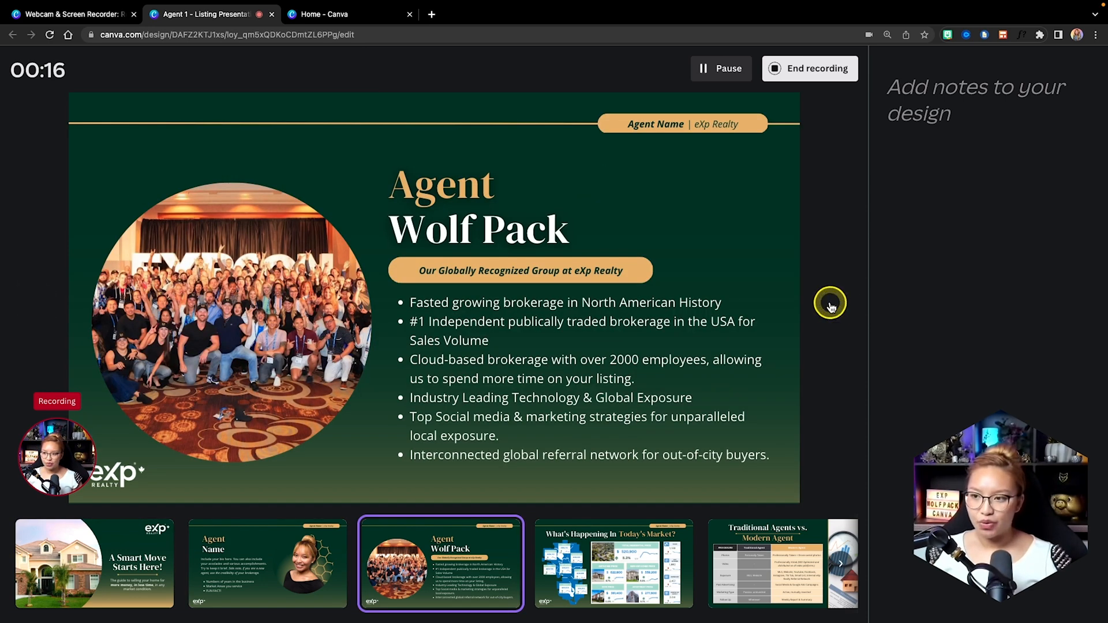
{"action": "left_click", "coordinate": [782, 563]}
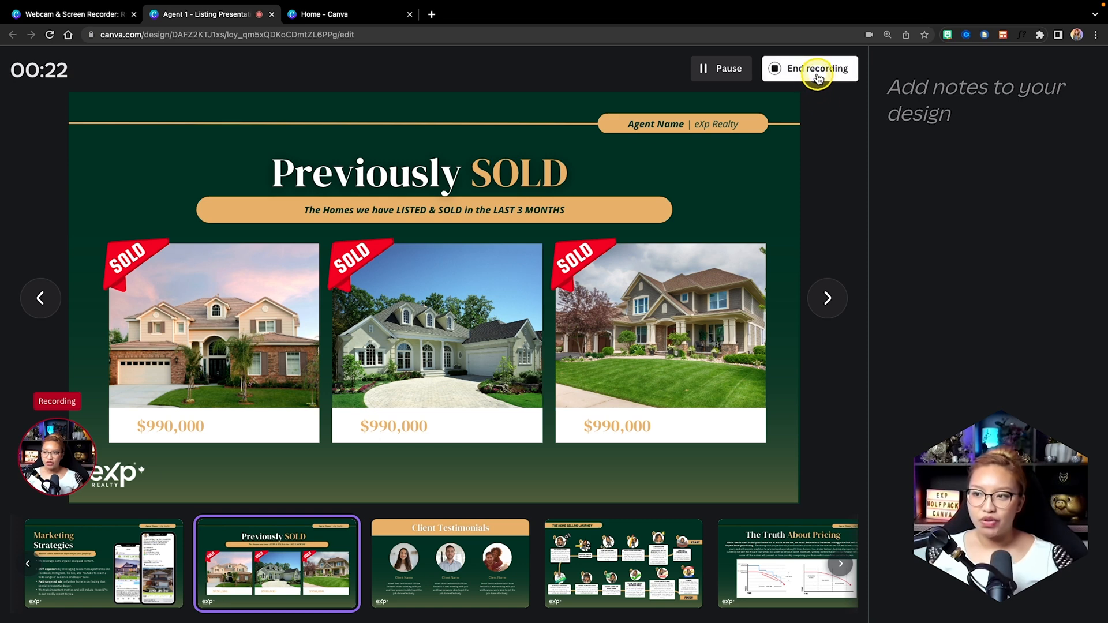
End the recording, copy its share link and open a new tab to view it.
{"action": "left_click", "coordinate": [810, 68]}
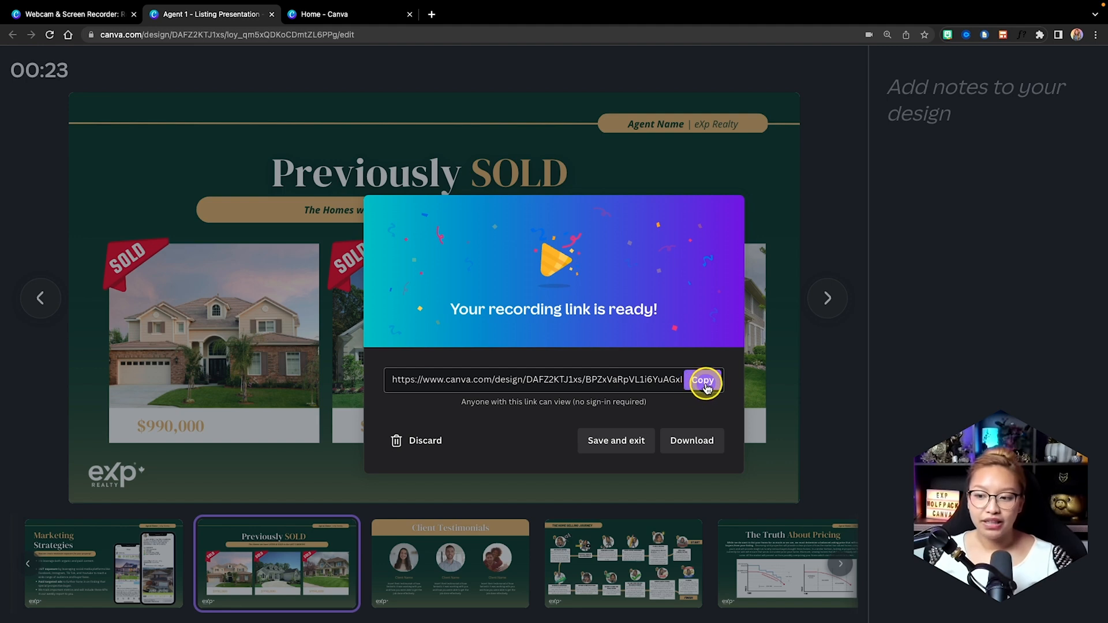
{"action": "left_click", "coordinate": [702, 380]}
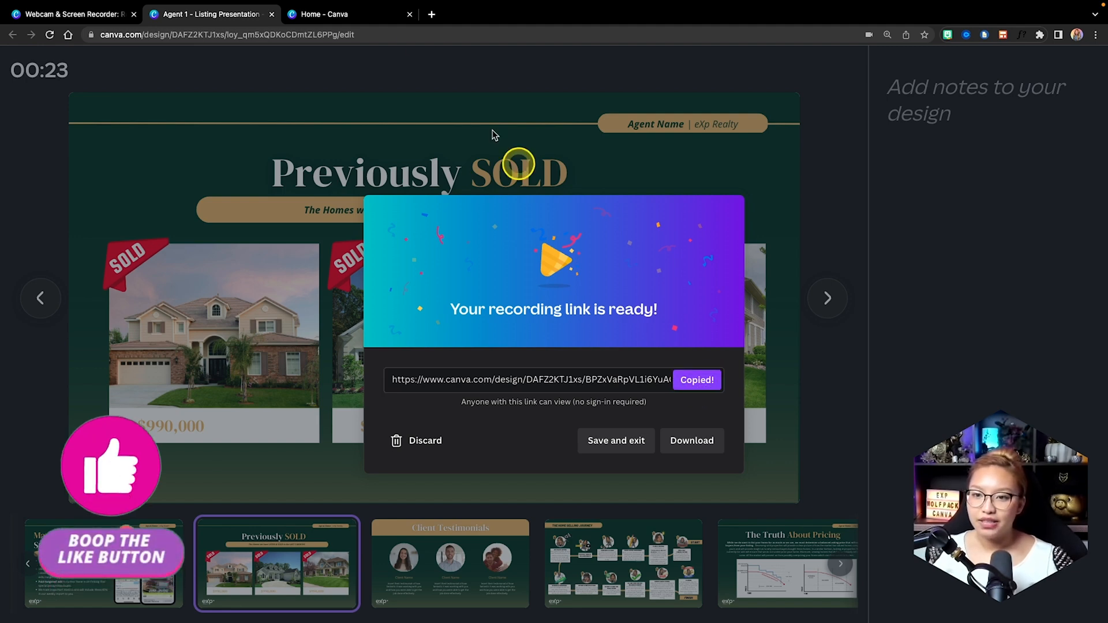
{"action": "left_click", "coordinate": [430, 14]}
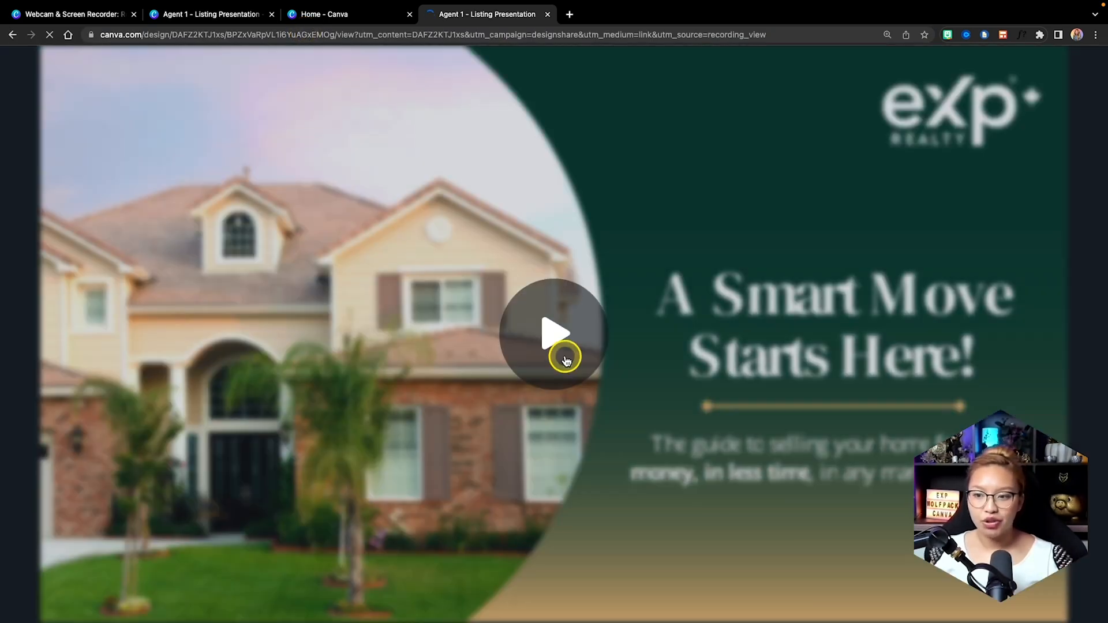
Play the shared recording through to the Marketing Strategies slide.
{"action": "left_click", "coordinate": [555, 334]}
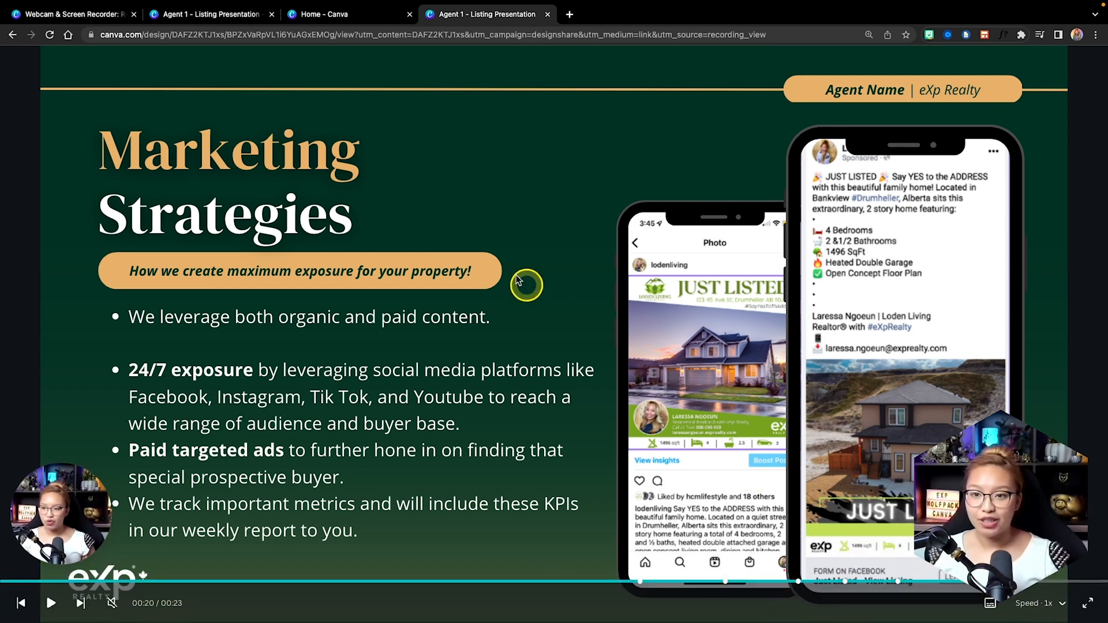
{"action": "mouse_move", "coordinate": [498, 259]}
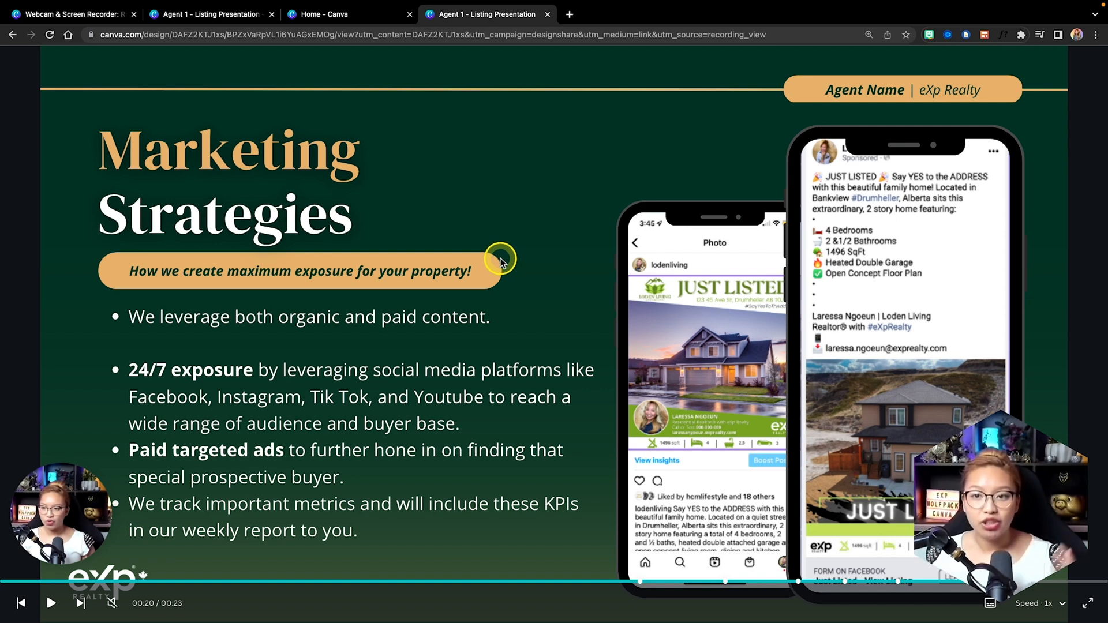
{"action": "mouse_move", "coordinate": [388, 77]}
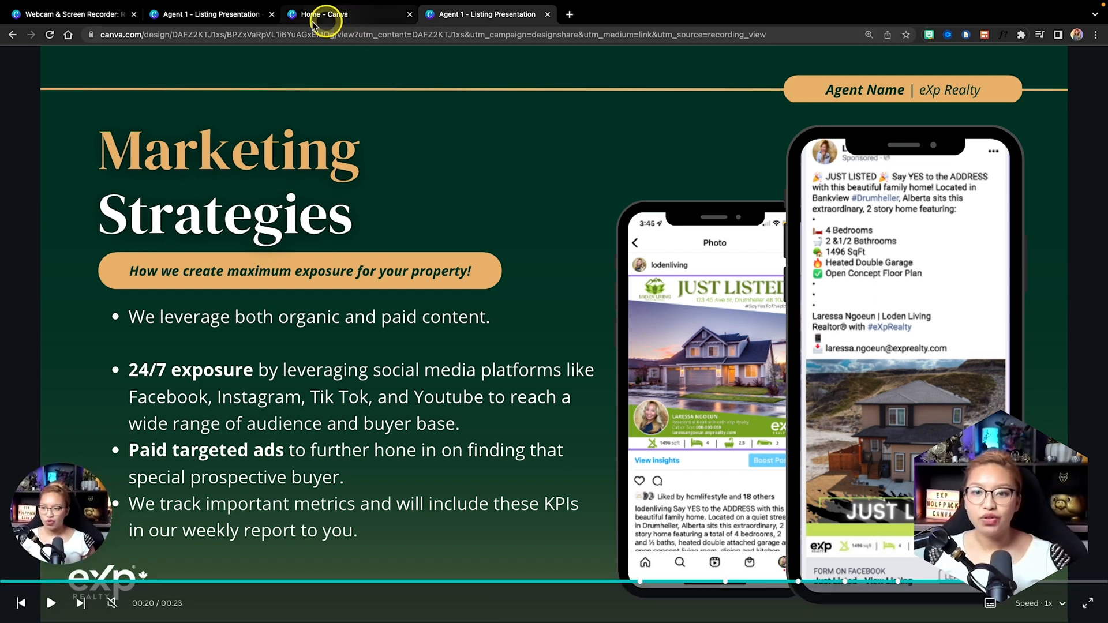
Return to the editor tab and save and exit the recording.
{"action": "left_click", "coordinate": [210, 14]}
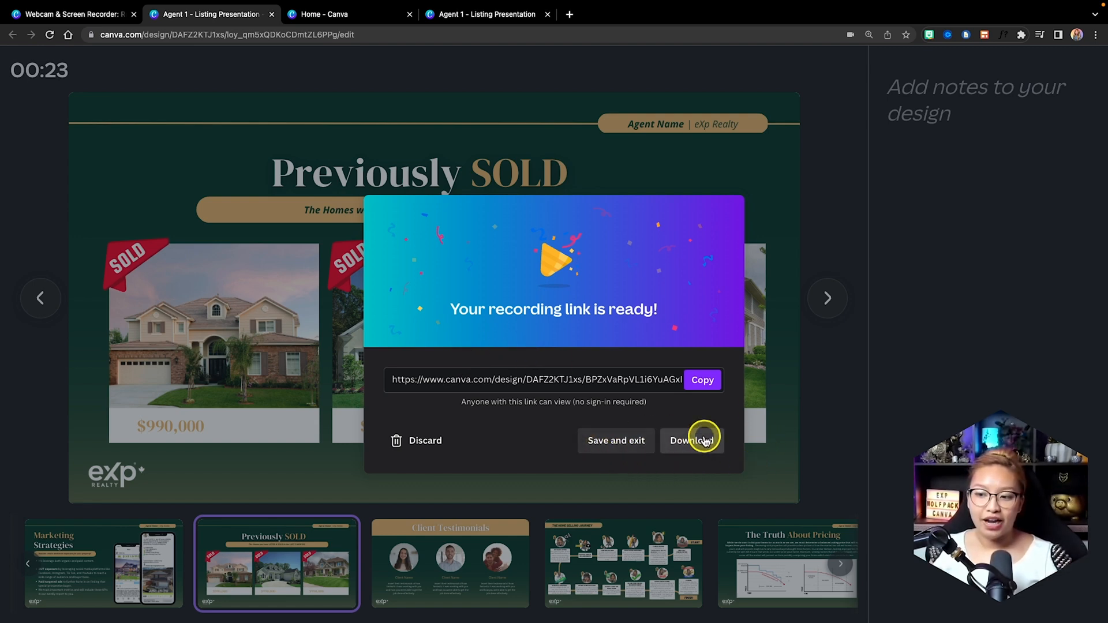
{"action": "mouse_move", "coordinate": [615, 439]}
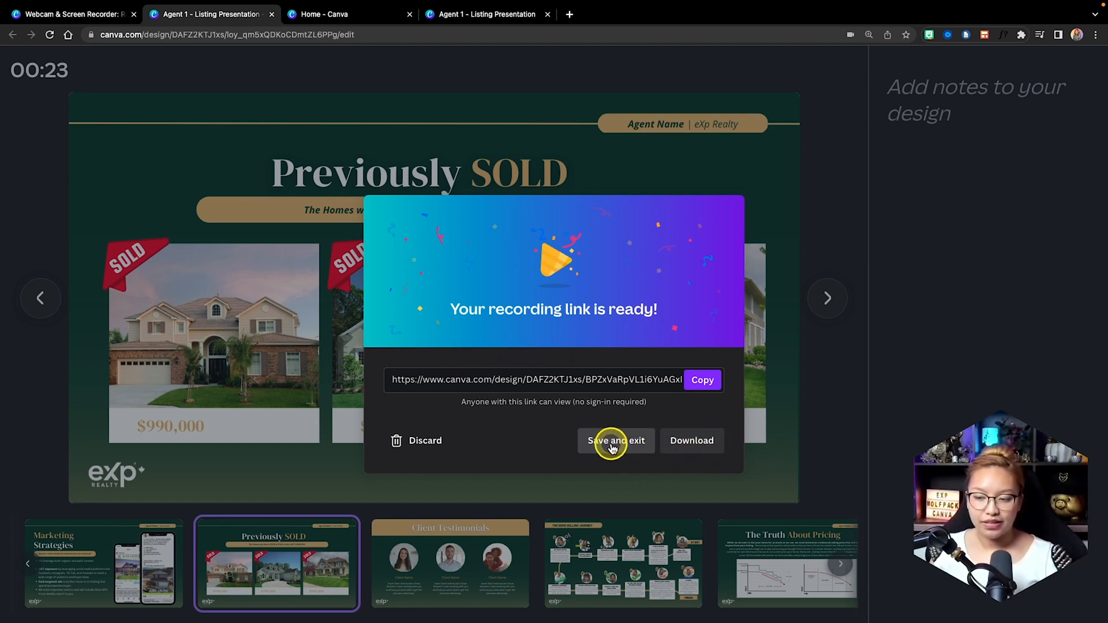
{"action": "mouse_move", "coordinate": [643, 453]}
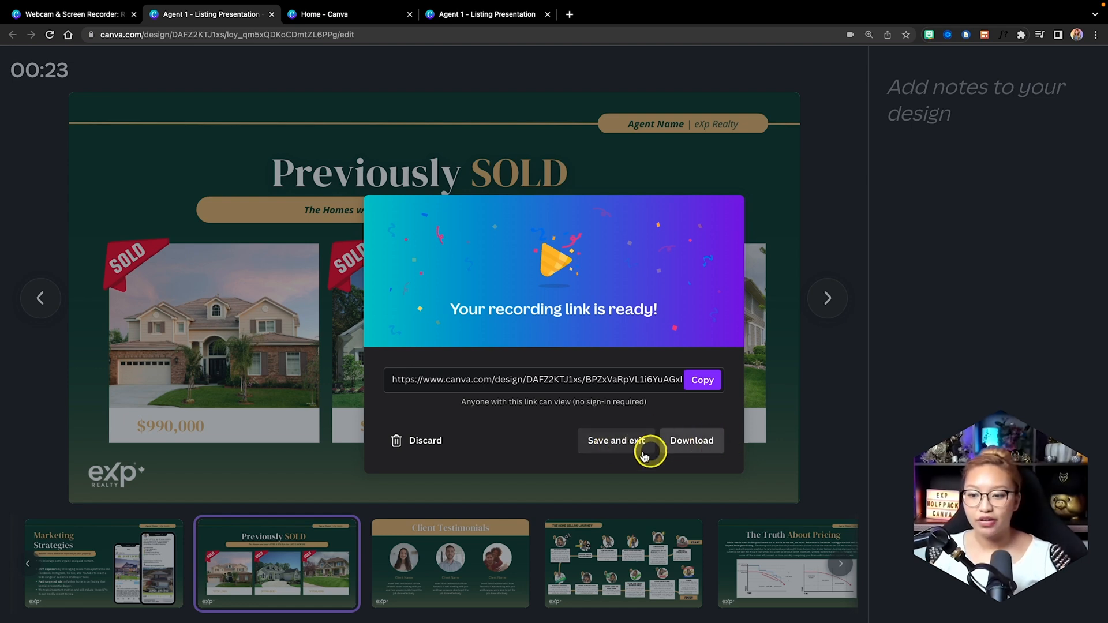
{"action": "mouse_move", "coordinate": [616, 440]}
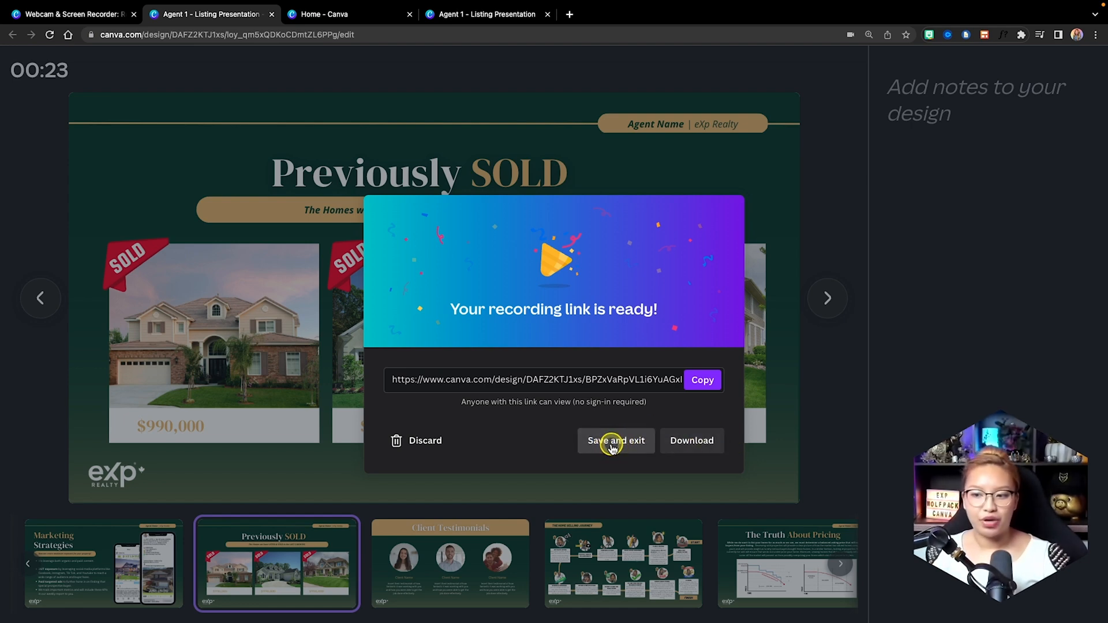
{"action": "left_click", "coordinate": [615, 440]}
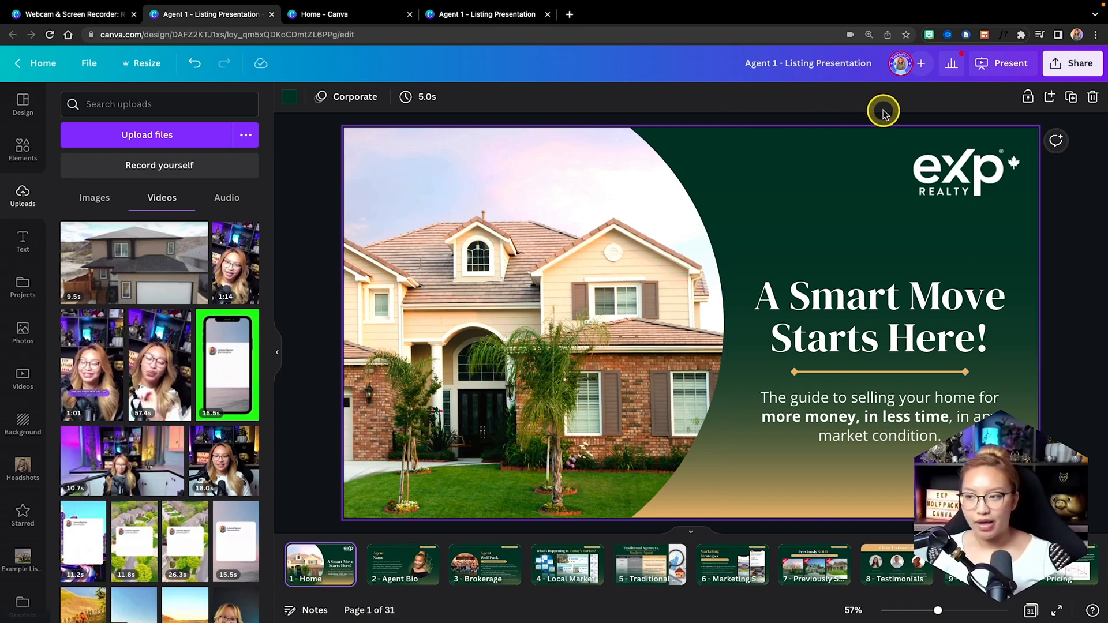
Review the saved recording's share details and dismiss them.
{"action": "left_click", "coordinate": [1010, 62]}
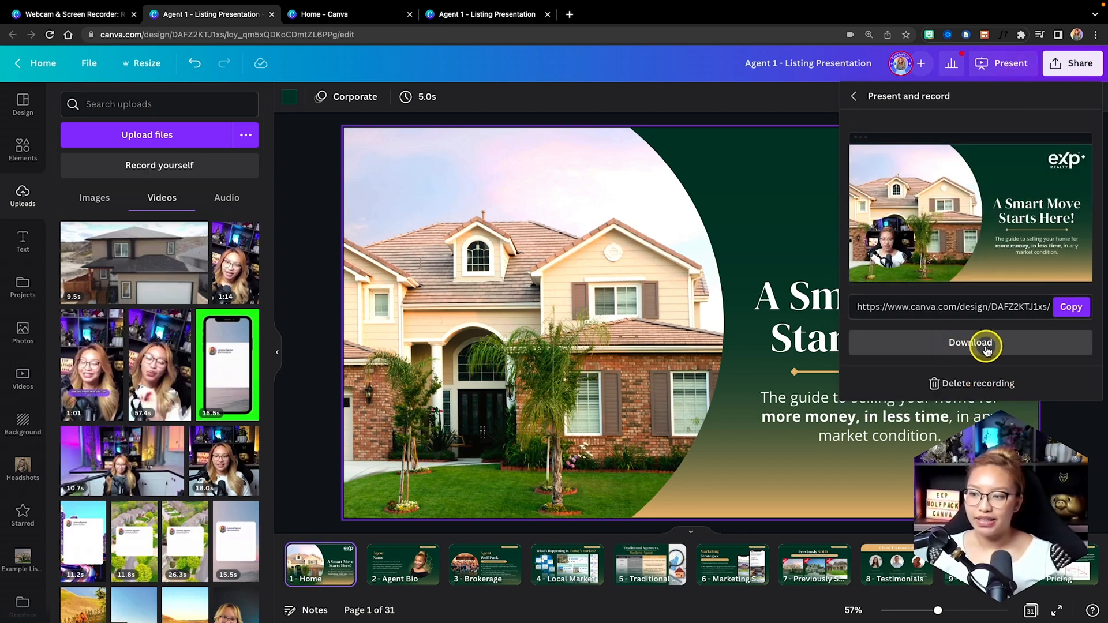
{"action": "mouse_move", "coordinate": [917, 338]}
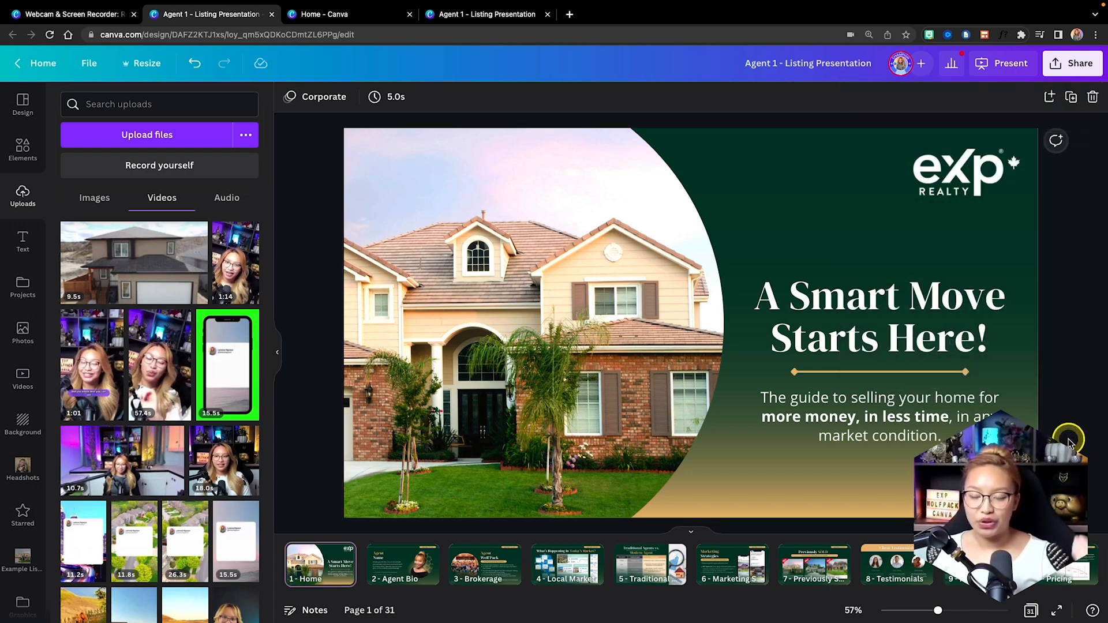
{"action": "left_click", "coordinate": [880, 416]}
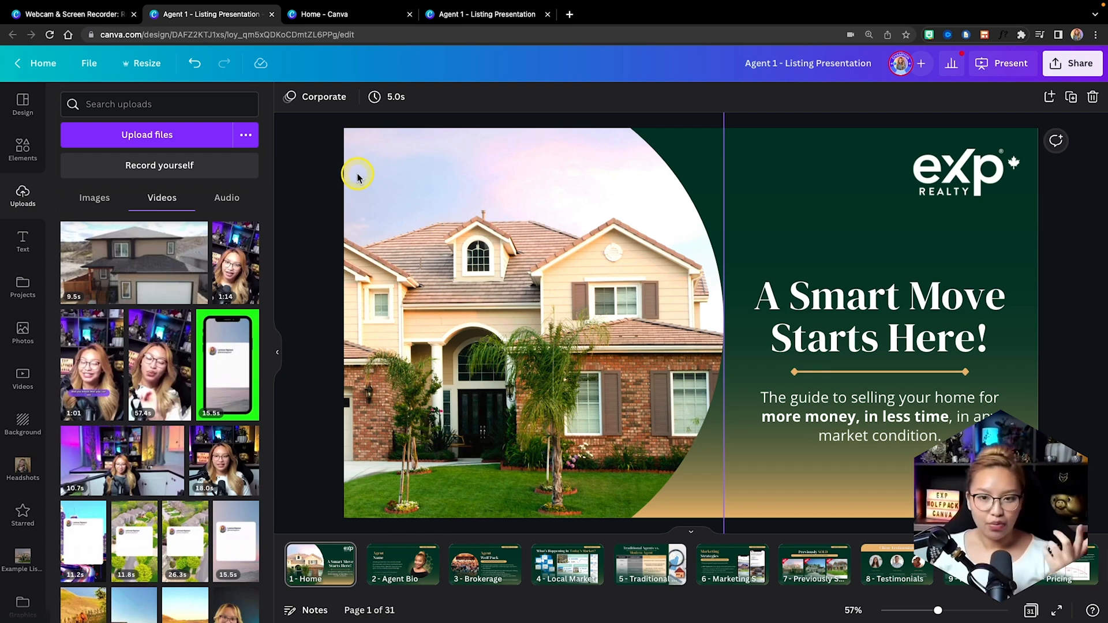
{"action": "mouse_move", "coordinate": [348, 34]}
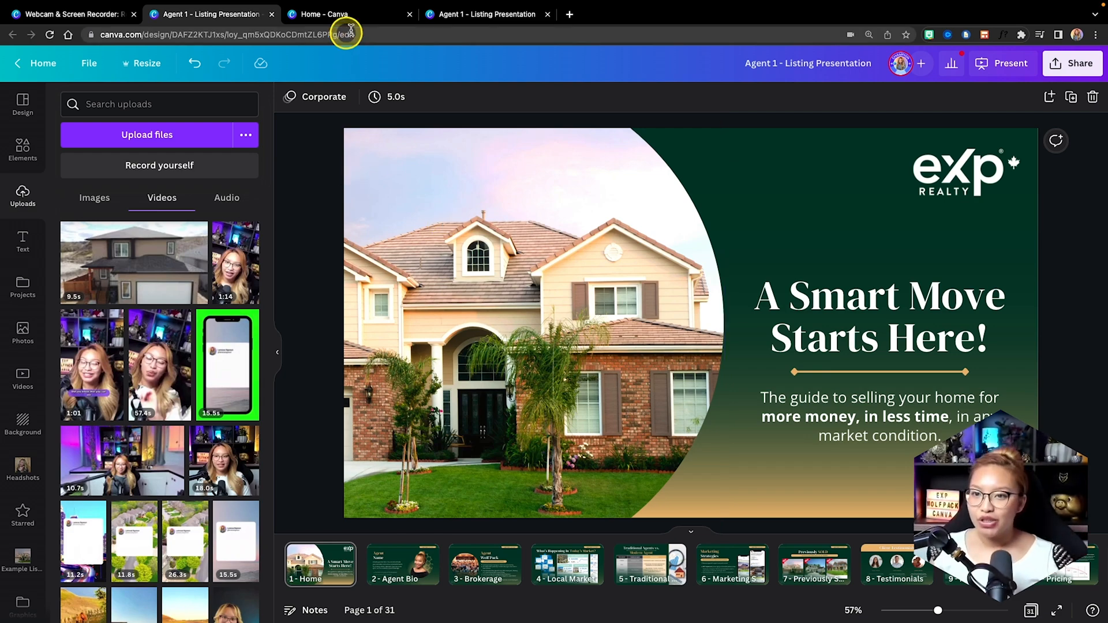
From Canva home, browse Social media sizes and create a blank Your Story design.
{"action": "left_click", "coordinate": [326, 14]}
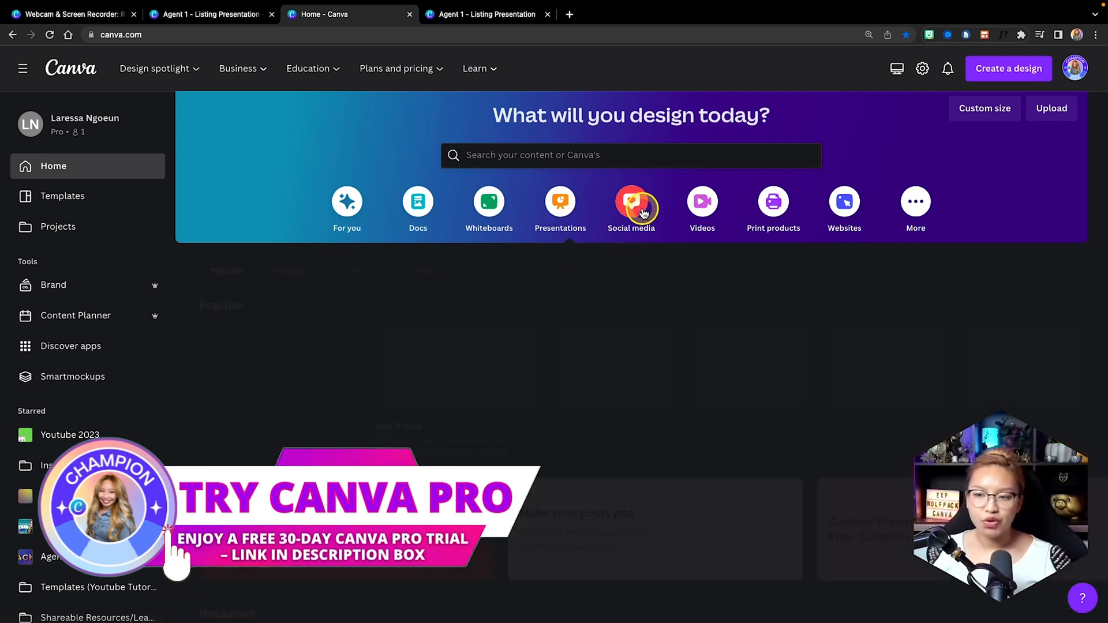
{"action": "left_click", "coordinate": [630, 206]}
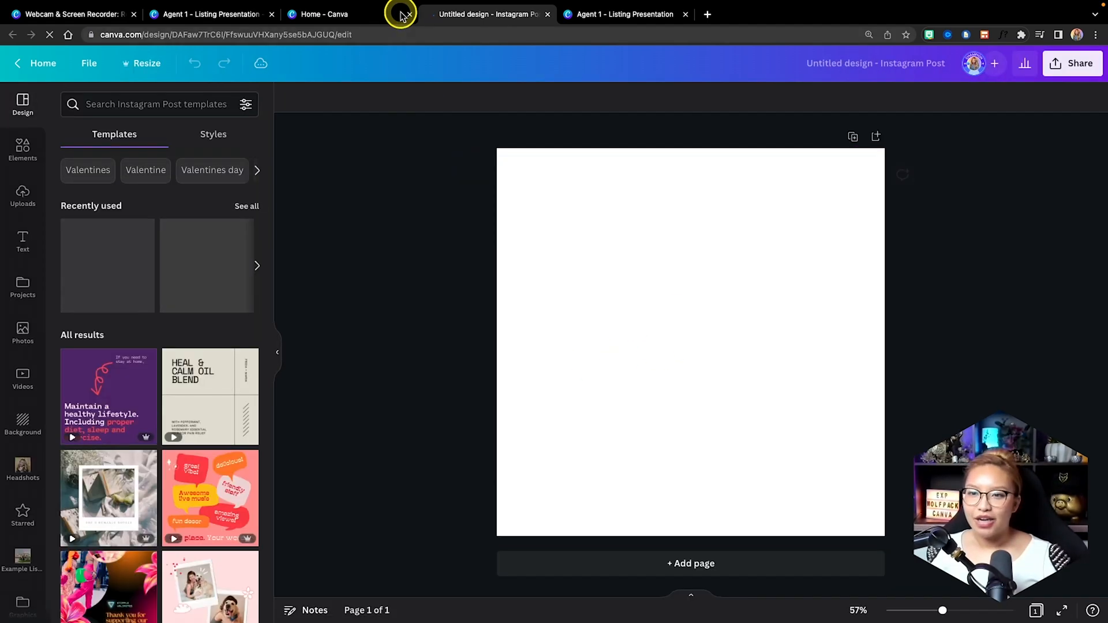
{"action": "left_click", "coordinate": [327, 14]}
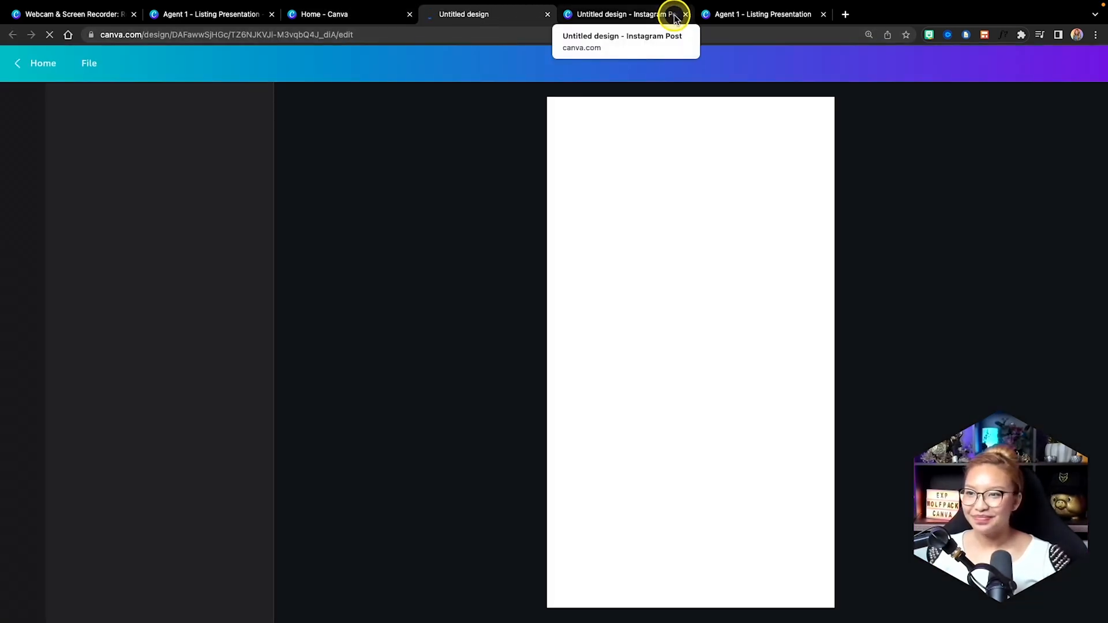
{"action": "left_click", "coordinate": [486, 14]}
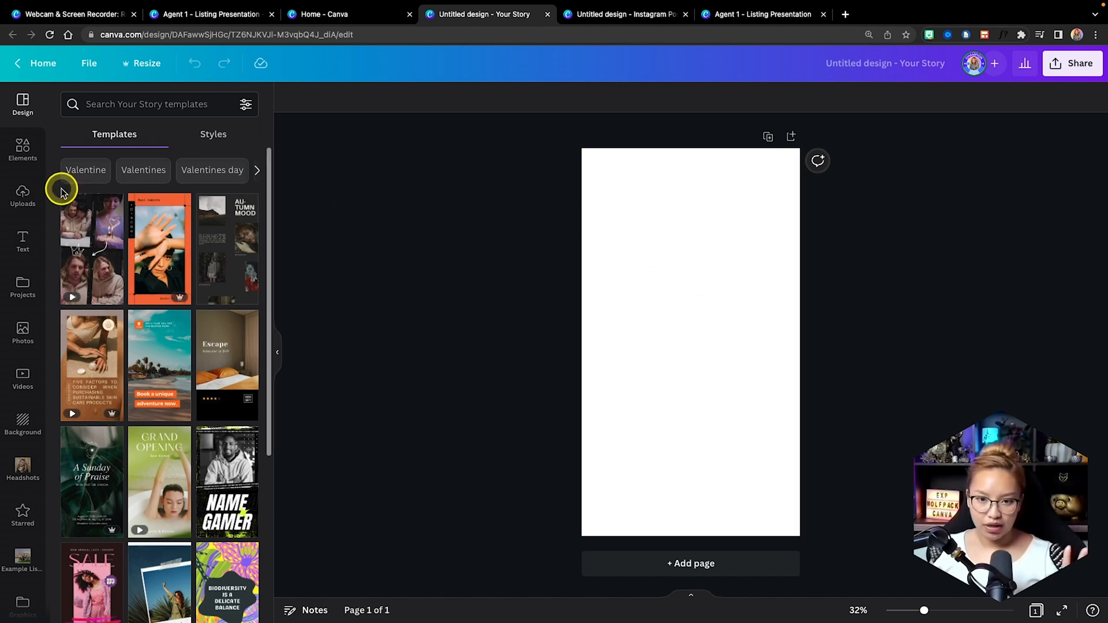
From Uploads, start Record yourself with the camera allowed and the Camera & screen option.
{"action": "left_click", "coordinate": [22, 197]}
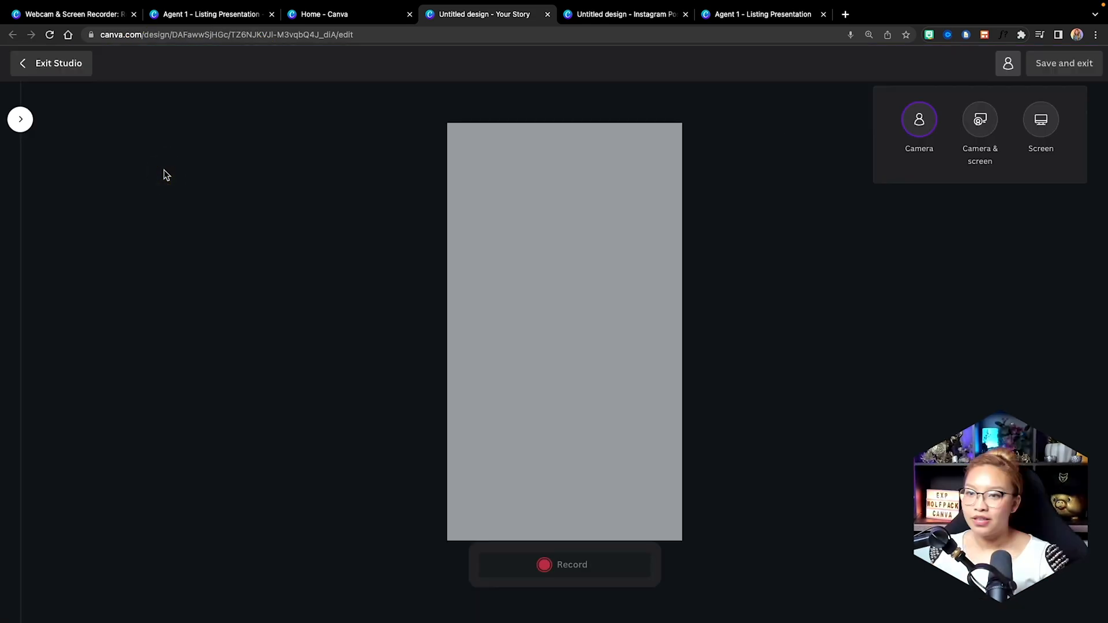
{"action": "left_click", "coordinate": [919, 119]}
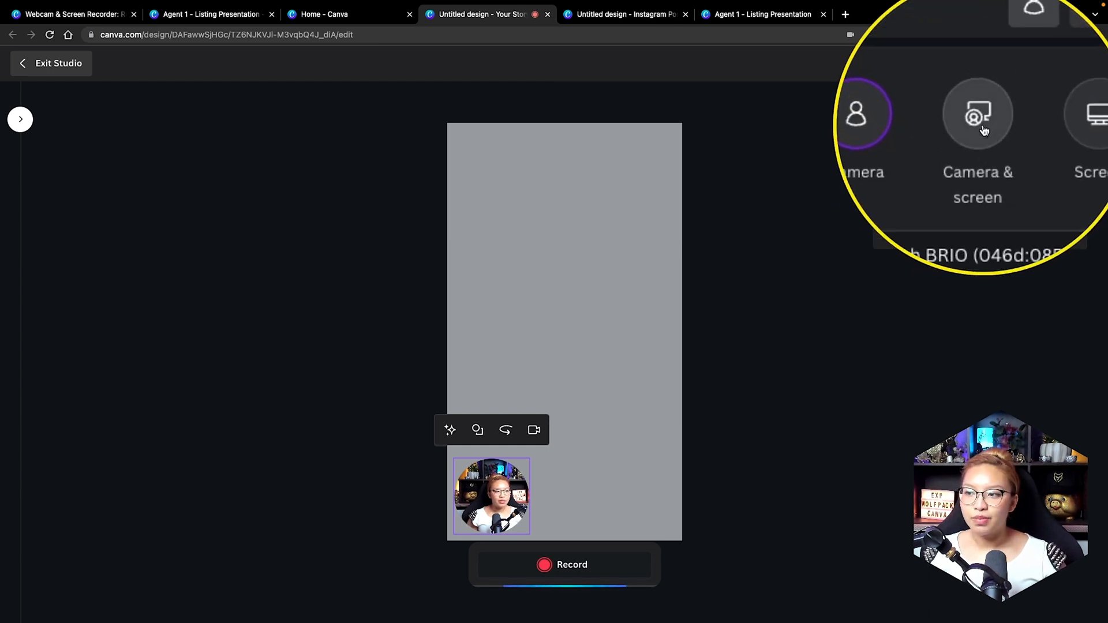
{"action": "left_click", "coordinate": [980, 119]}
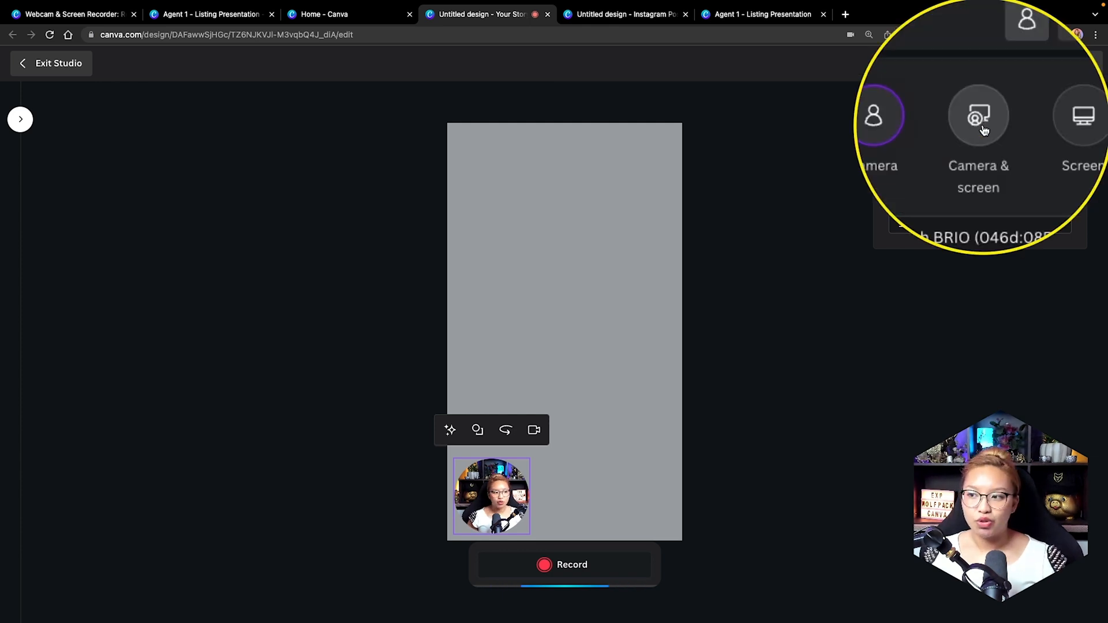
Browse window and entire-screen sharing choices, cancel and dismiss the camera error.
{"action": "left_click", "coordinate": [977, 115]}
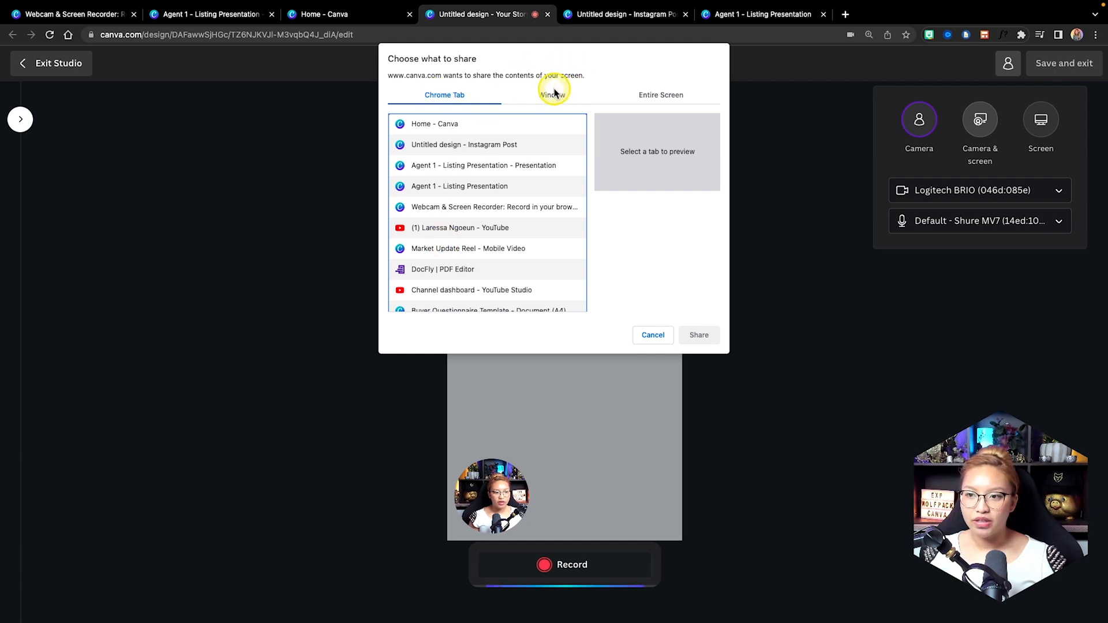
{"action": "left_click", "coordinate": [552, 95]}
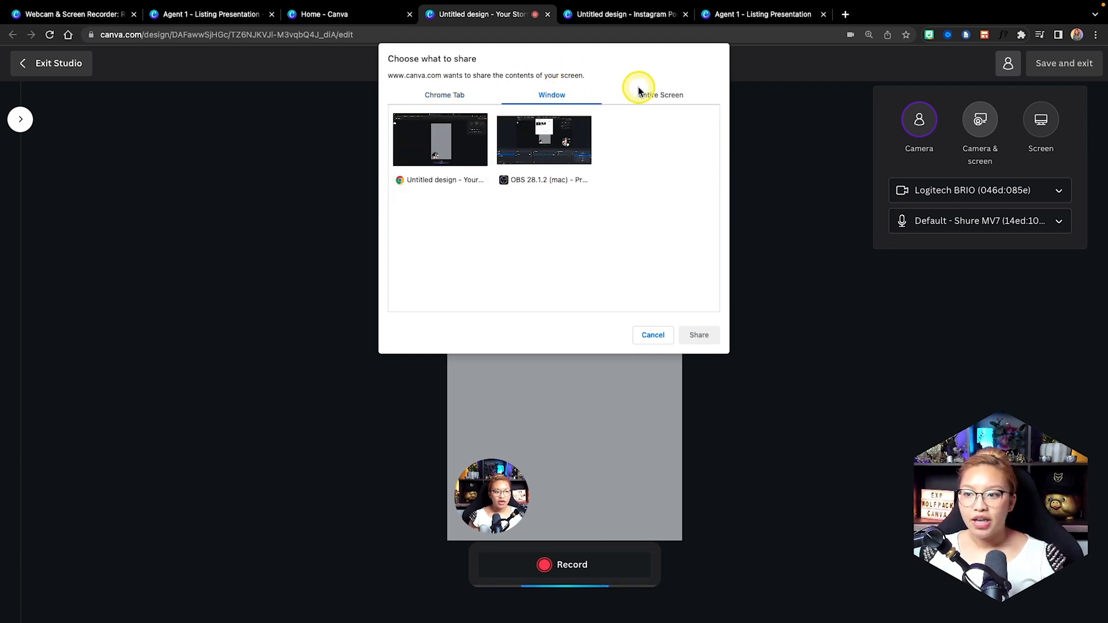
{"action": "left_click", "coordinate": [660, 94]}
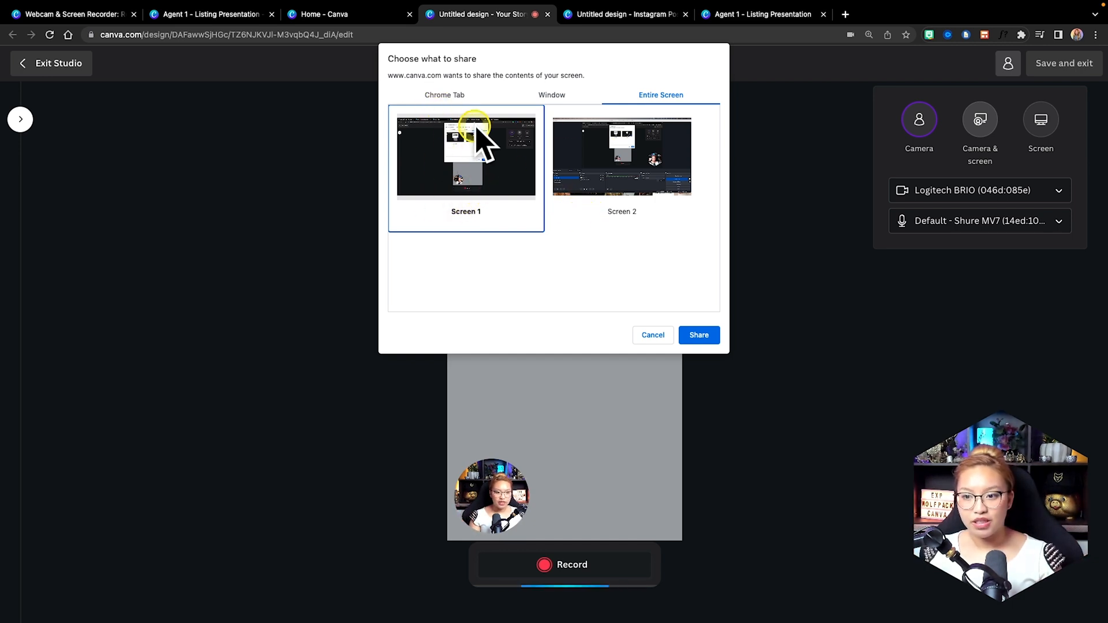
{"action": "mouse_move", "coordinate": [888, 113]}
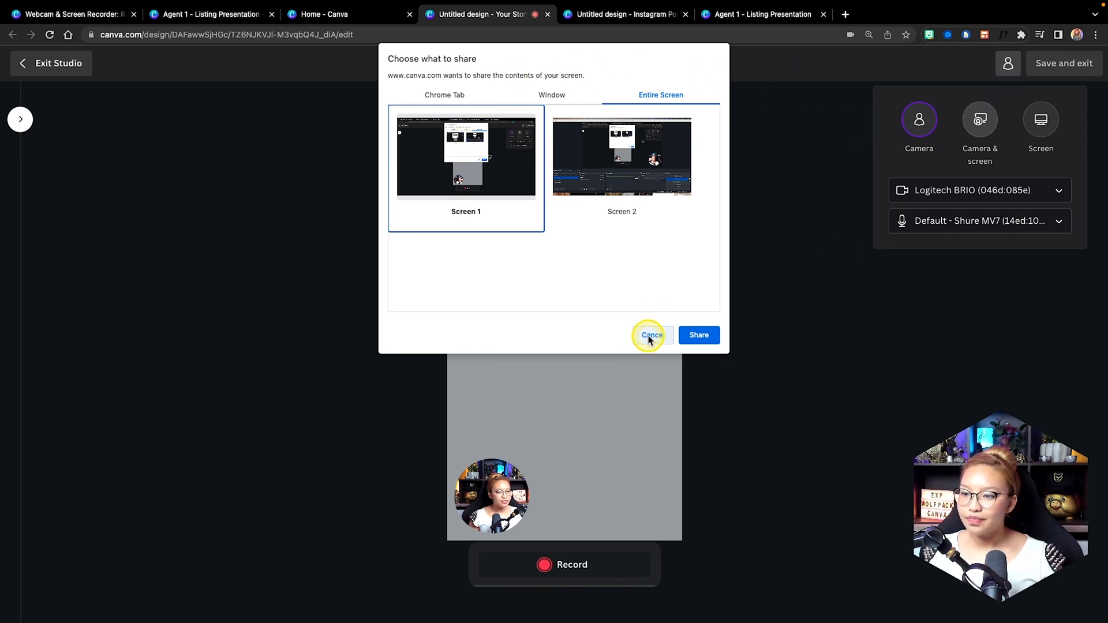
{"action": "left_click", "coordinate": [649, 335]}
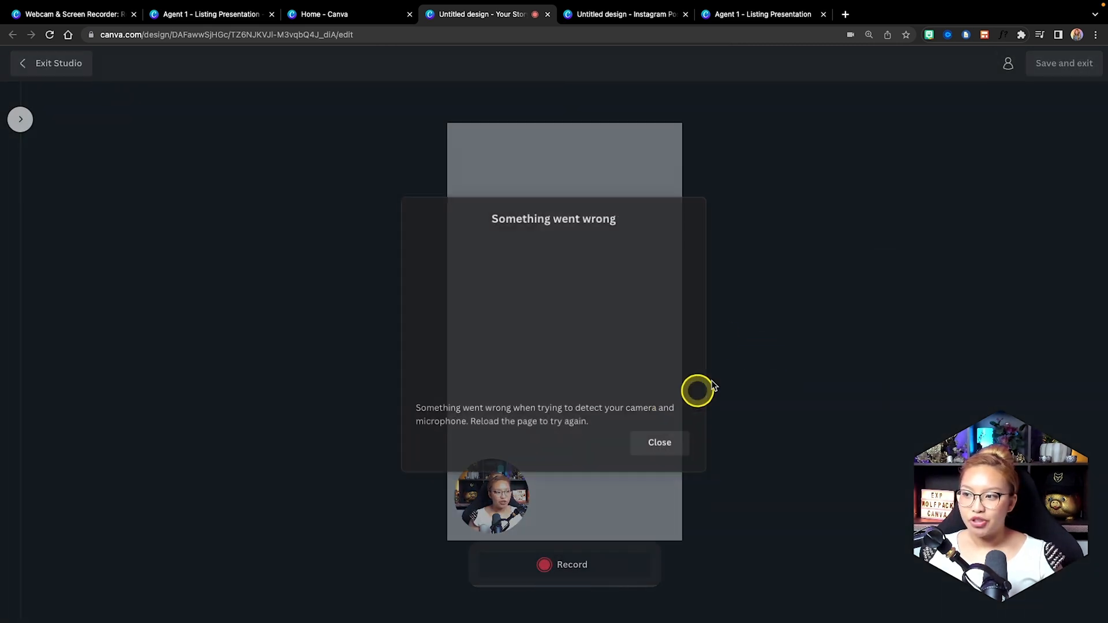
{"action": "left_click", "coordinate": [659, 442]}
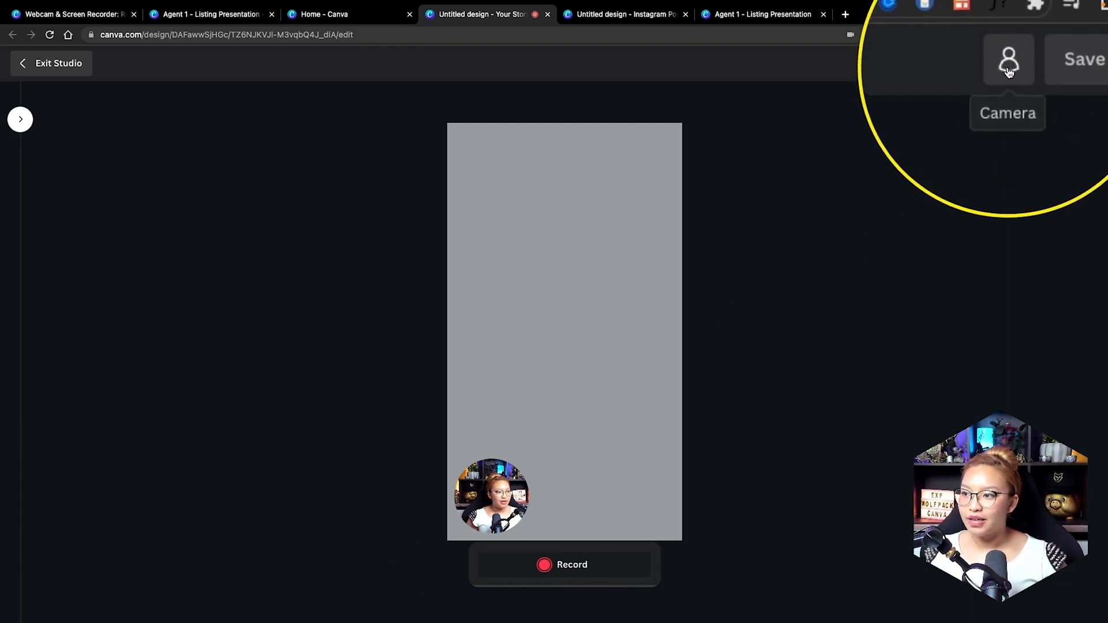
Choose screen-only recording and share the YouTube channel tab as the source.
{"action": "left_click", "coordinate": [1009, 59]}
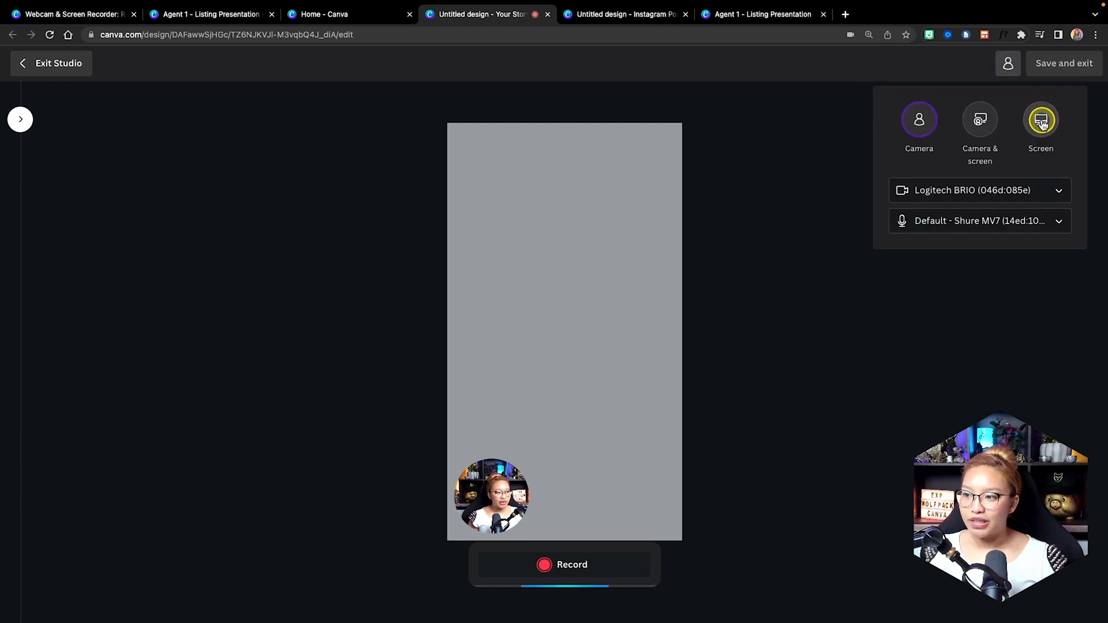
{"action": "left_click", "coordinate": [1040, 119]}
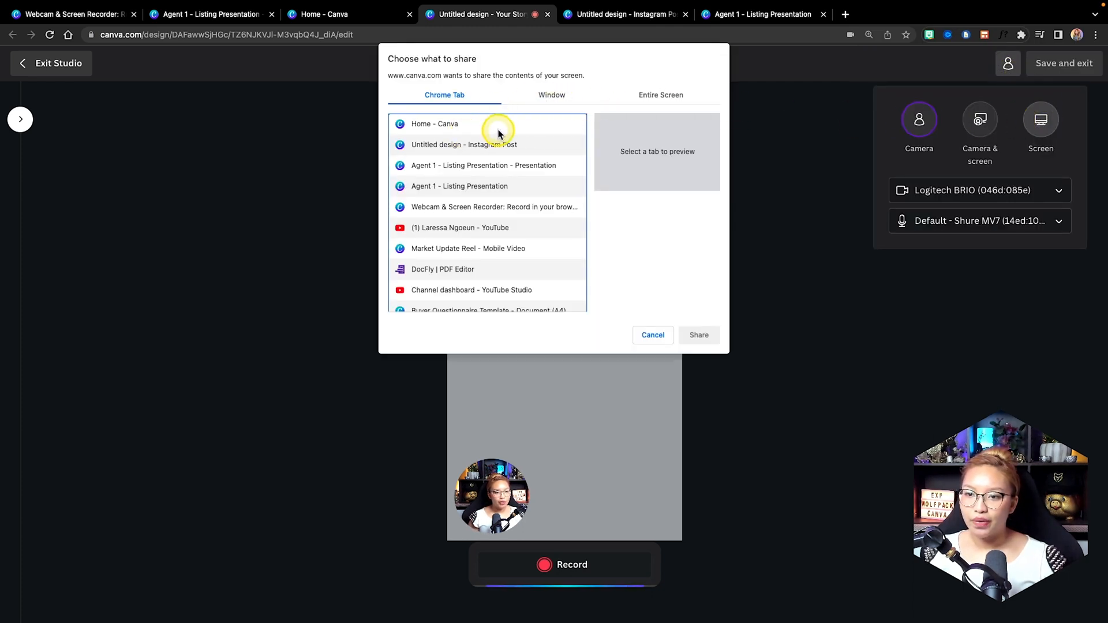
{"action": "left_click", "coordinate": [460, 228]}
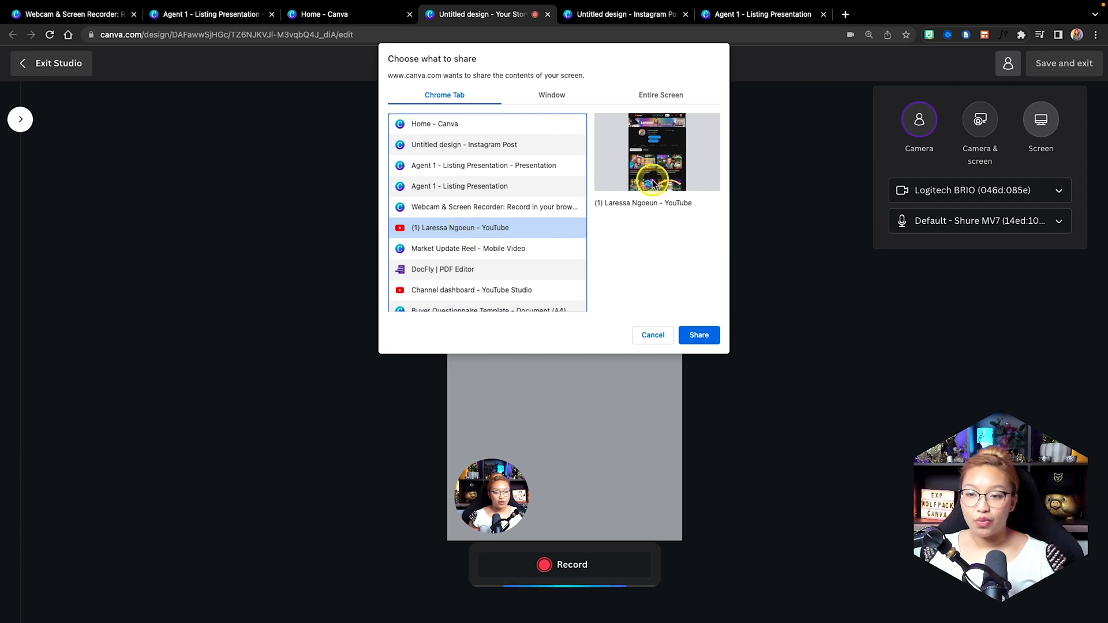
{"action": "mouse_move", "coordinate": [632, 297]}
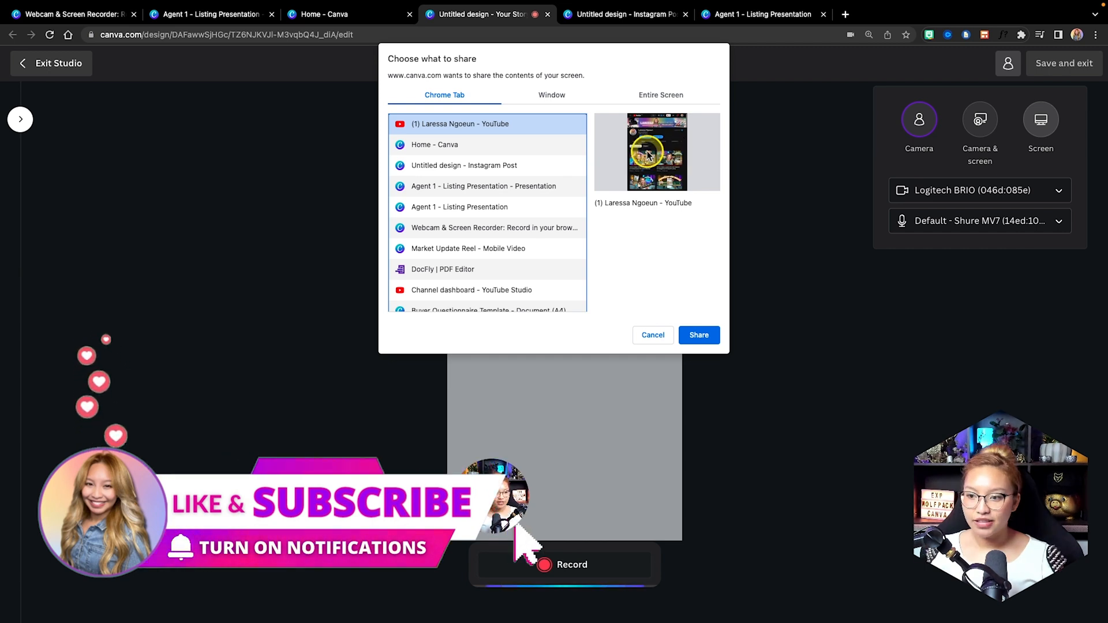
{"action": "left_click", "coordinate": [697, 335]}
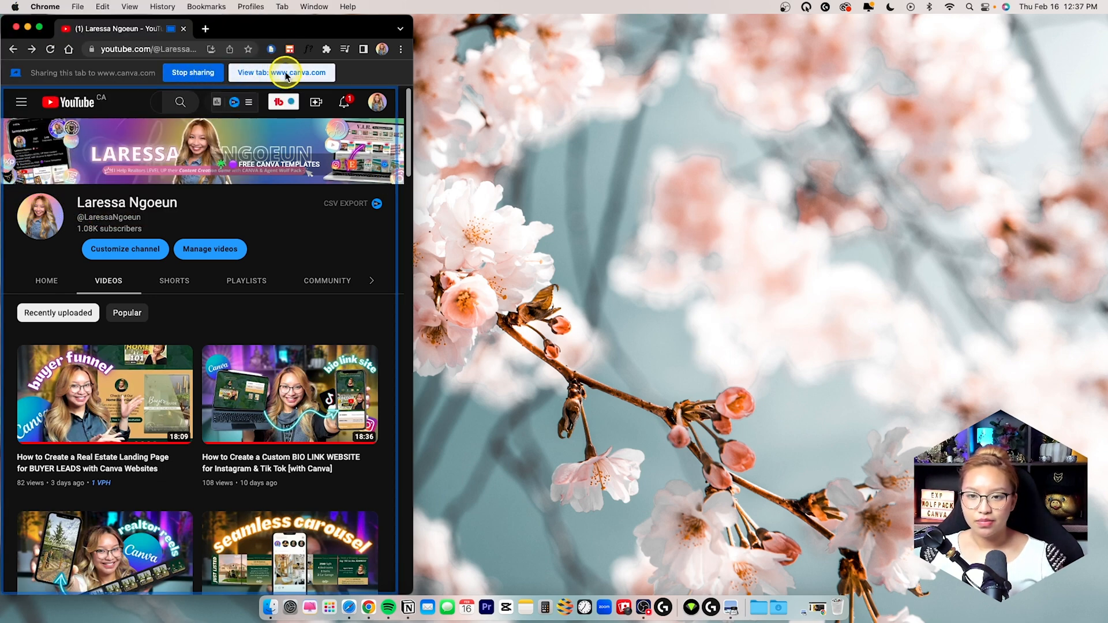
Return to the Canva studio and set the recording to No microphone.
{"action": "left_click", "coordinate": [432, 14]}
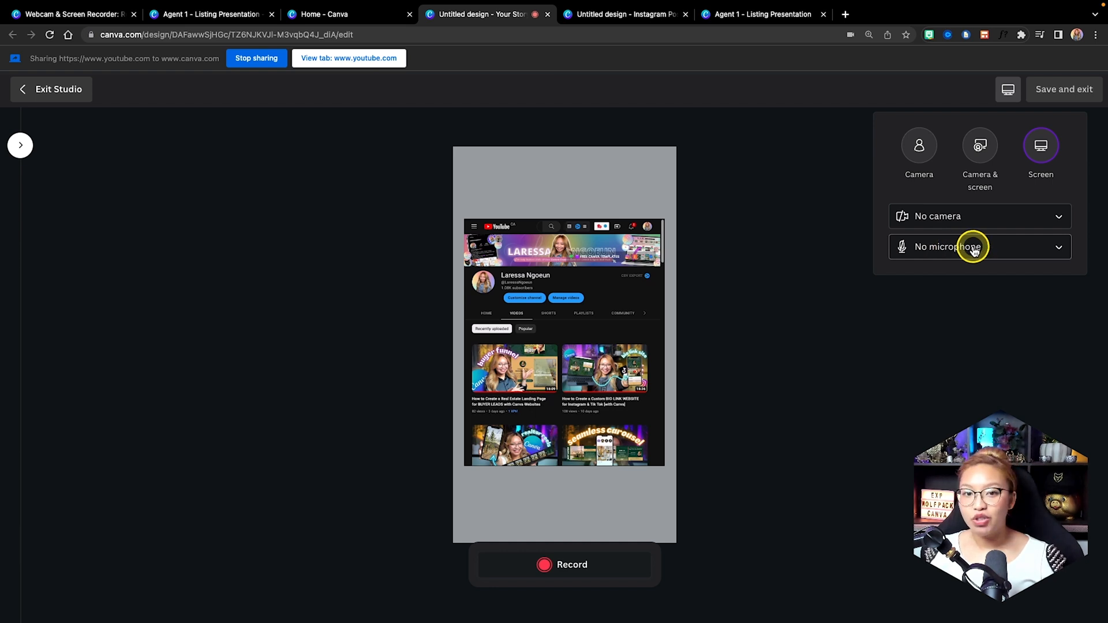
{"action": "left_click", "coordinate": [979, 247]}
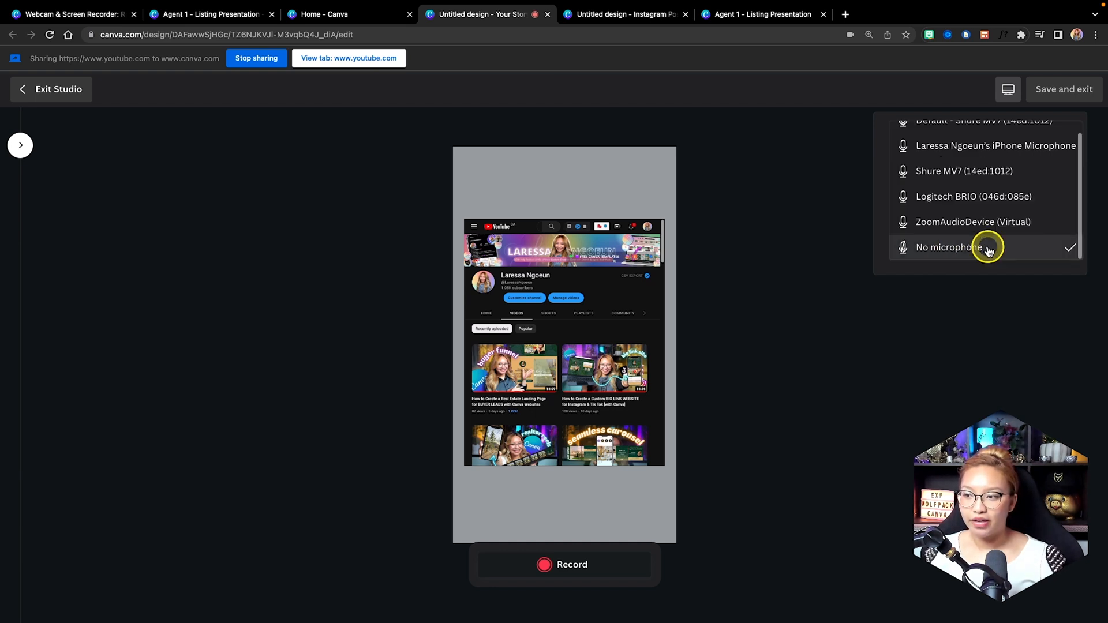
{"action": "mouse_move", "coordinate": [947, 247]}
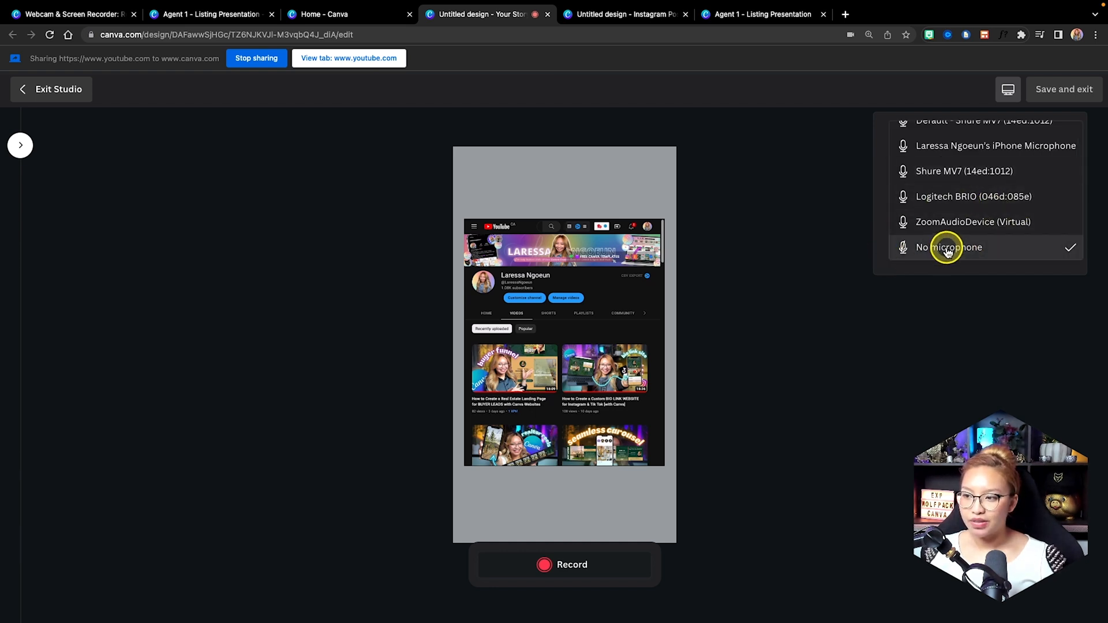
{"action": "left_click", "coordinate": [947, 247]}
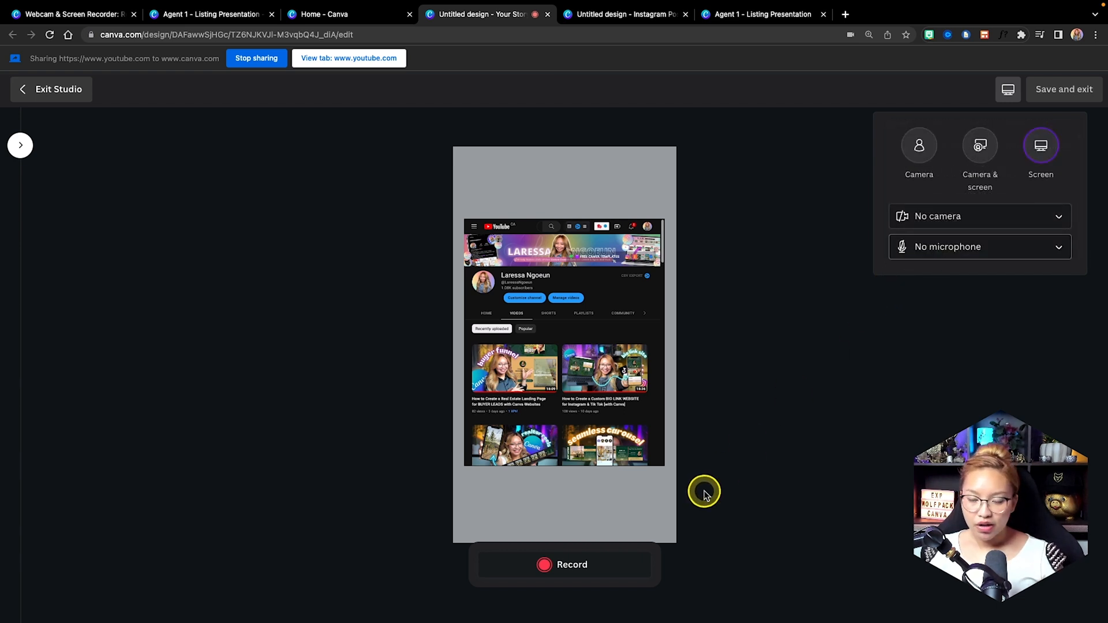
{"action": "mouse_move", "coordinate": [653, 512]}
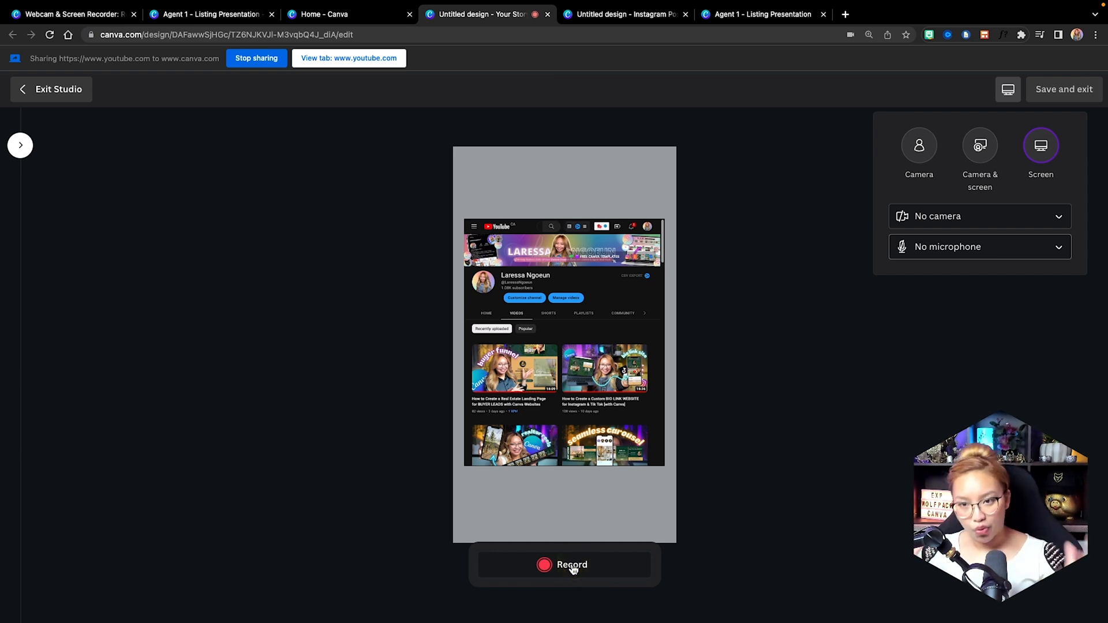
Record the YouTube tab while scrolling down the channel's Videos list, then stop sharing.
{"action": "left_click", "coordinate": [563, 564]}
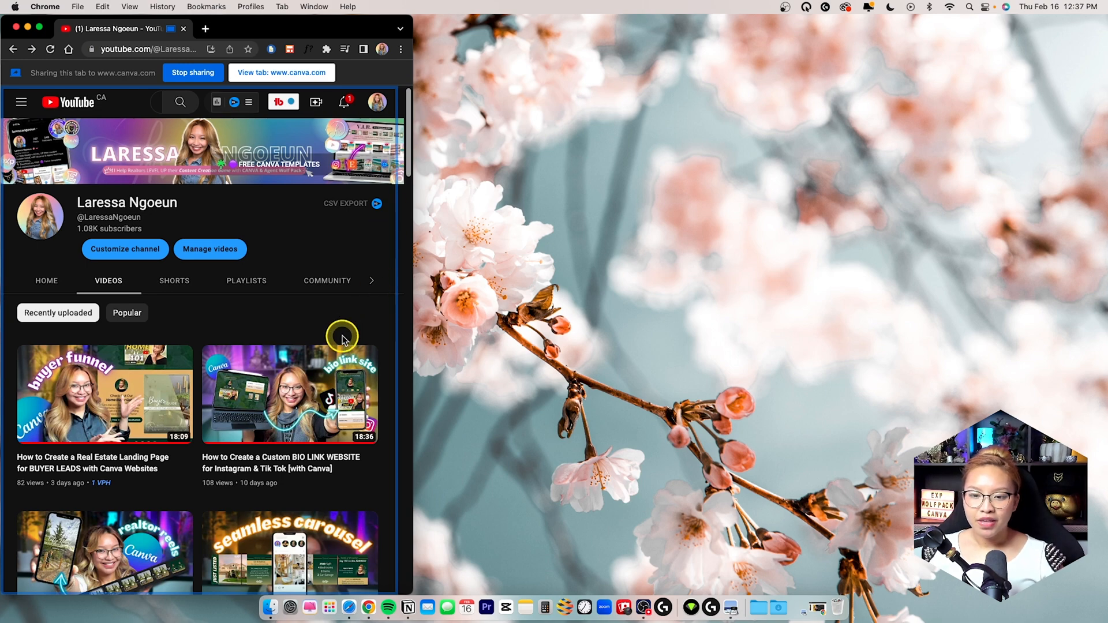
{"action": "scroll", "scroll_direction": "down", "scroll_amount": 3}
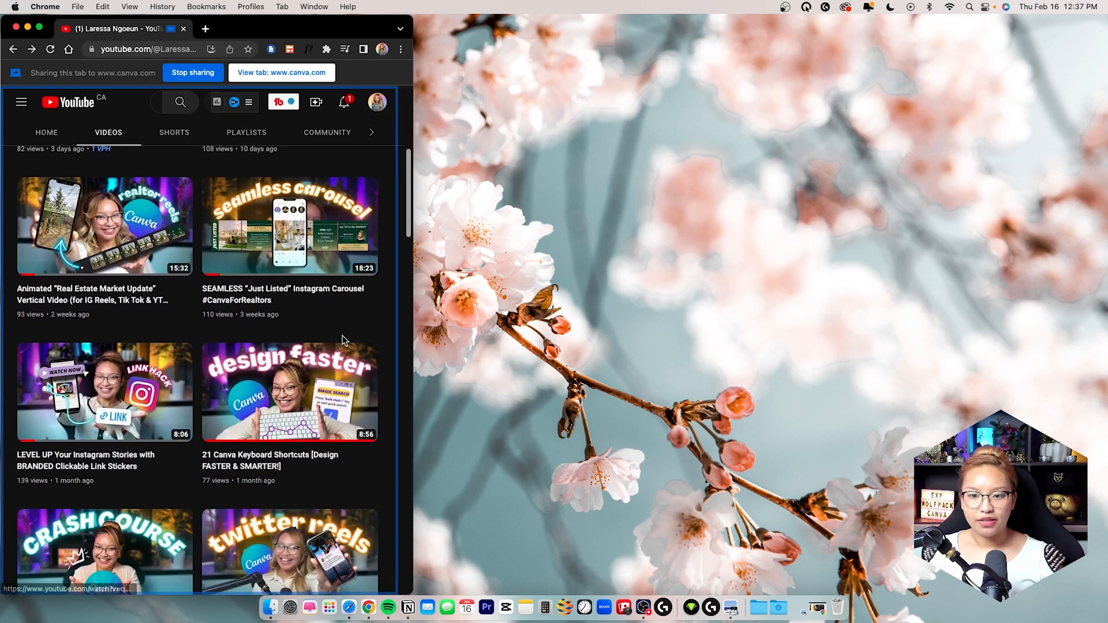
{"action": "scroll", "scroll_direction": "down", "scroll_amount": 3}
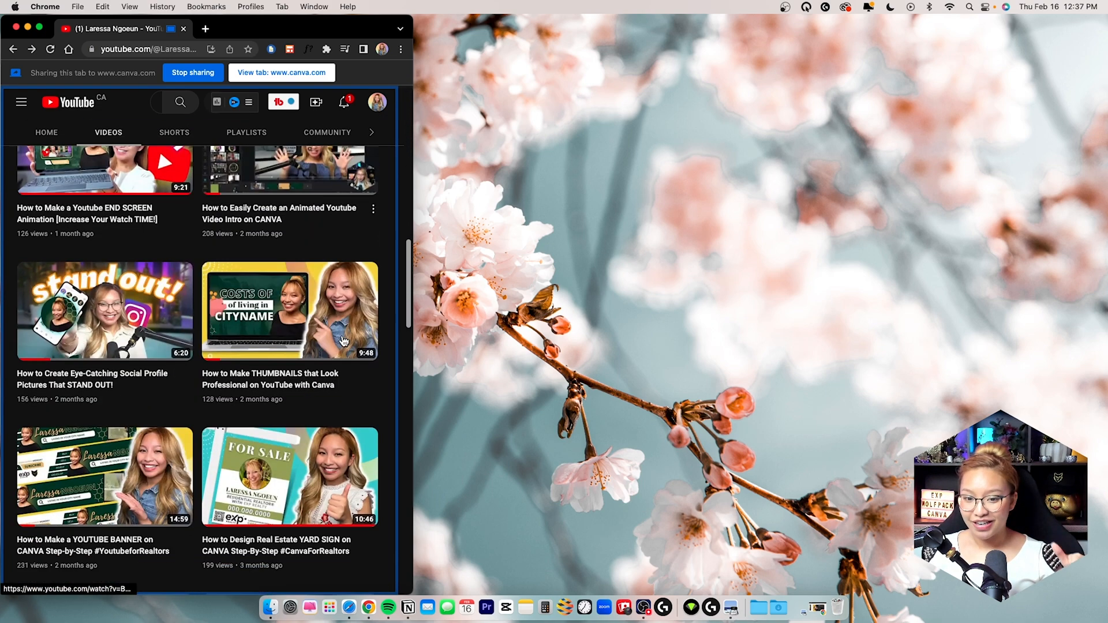
{"action": "scroll", "scroll_direction": "down", "scroll_amount": 3}
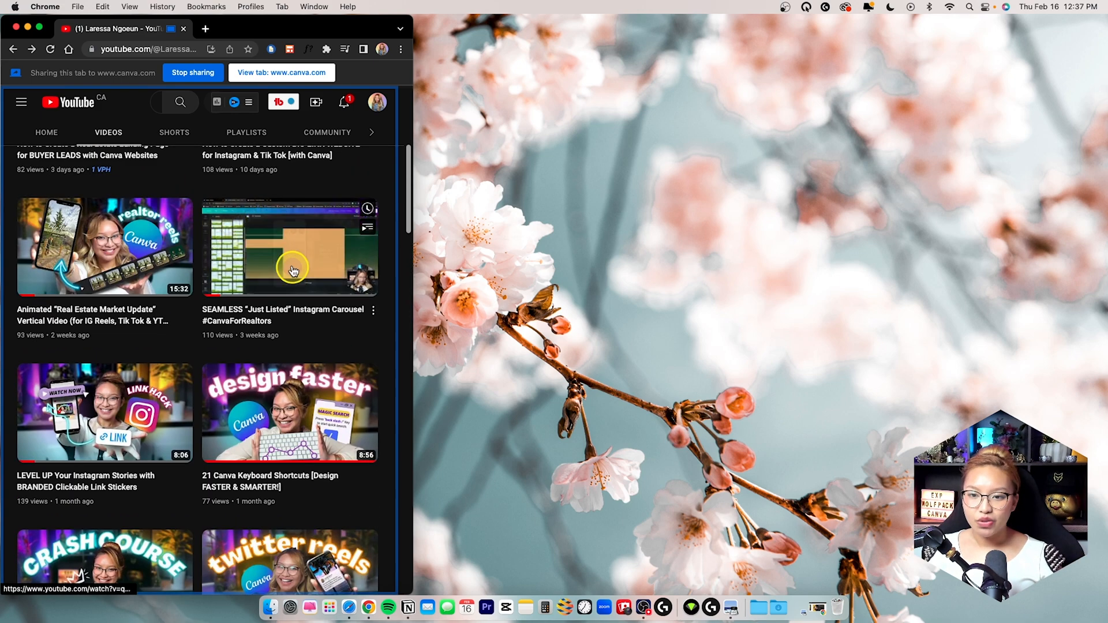
{"action": "left_click", "coordinate": [290, 247]}
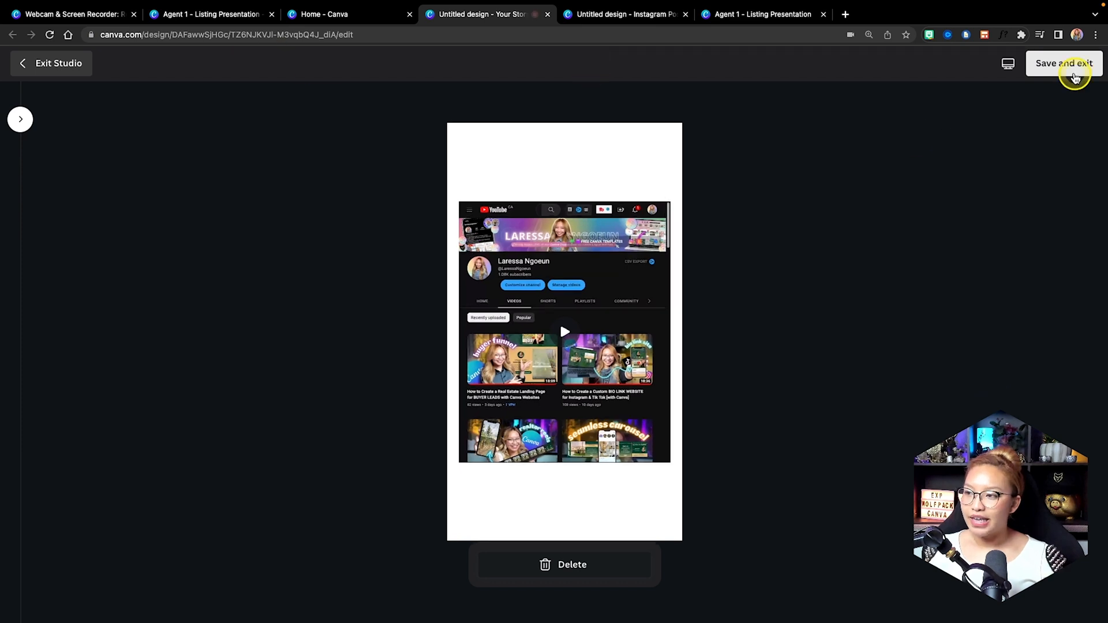
Save and exit the recorder, then add the ~34-second clip from Uploads > Videos to page 1.
{"action": "left_click", "coordinate": [1063, 62]}
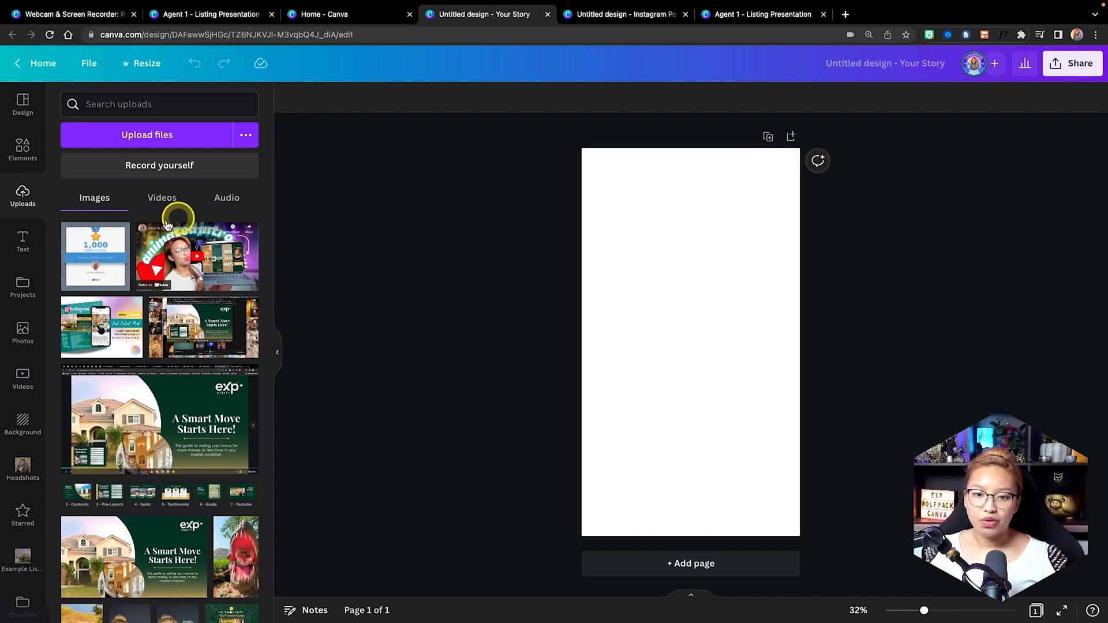
{"action": "left_click", "coordinate": [161, 198]}
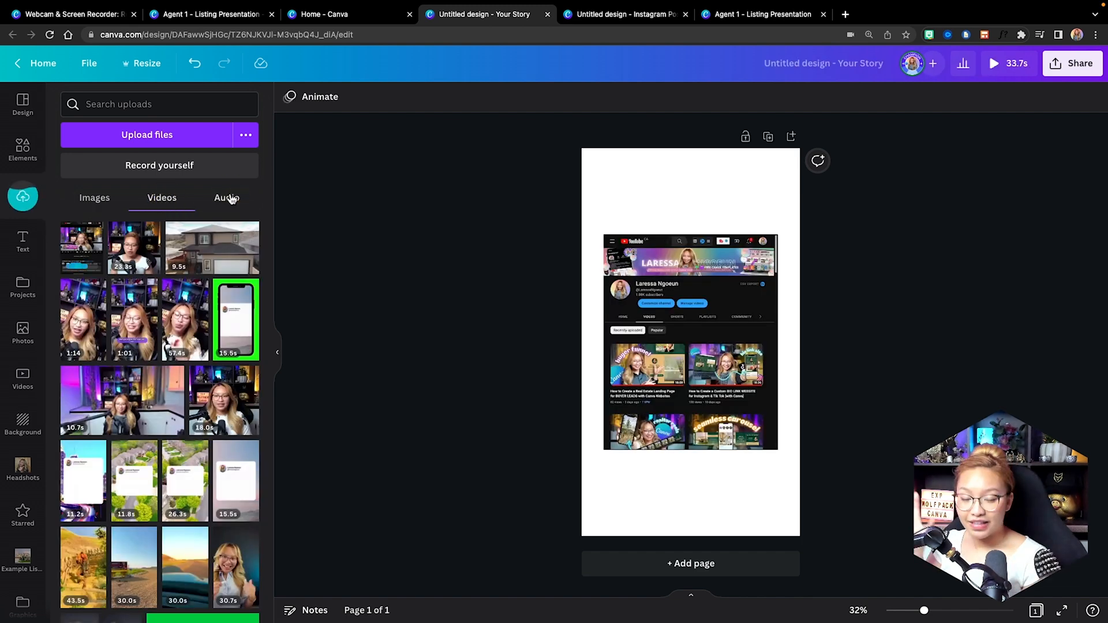
{"action": "left_click", "coordinate": [691, 343]}
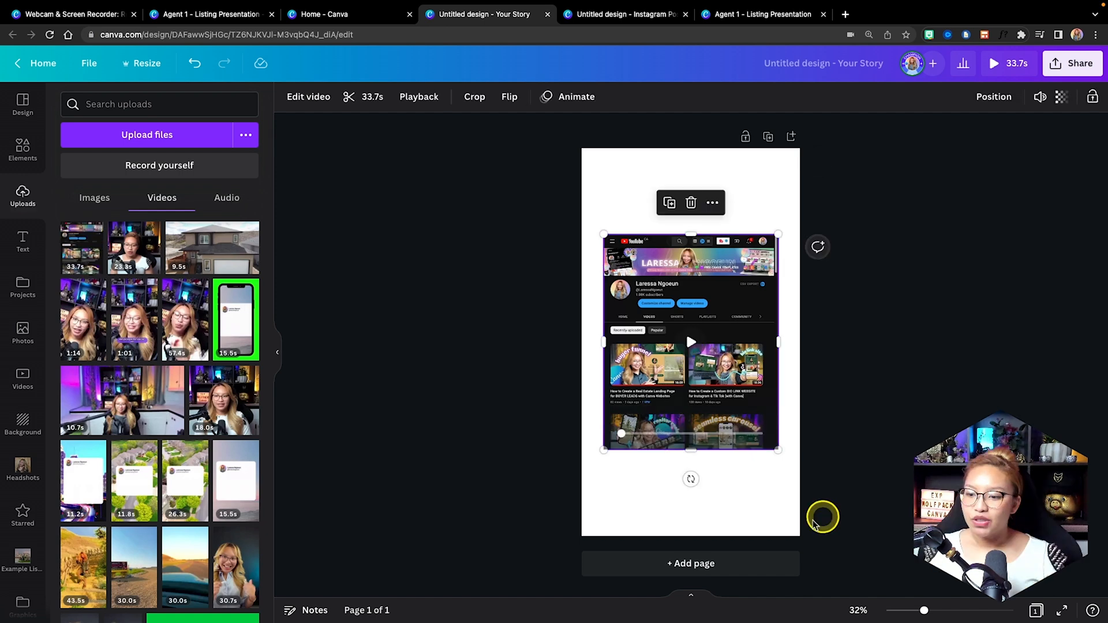
{"action": "mouse_move", "coordinate": [229, 249]}
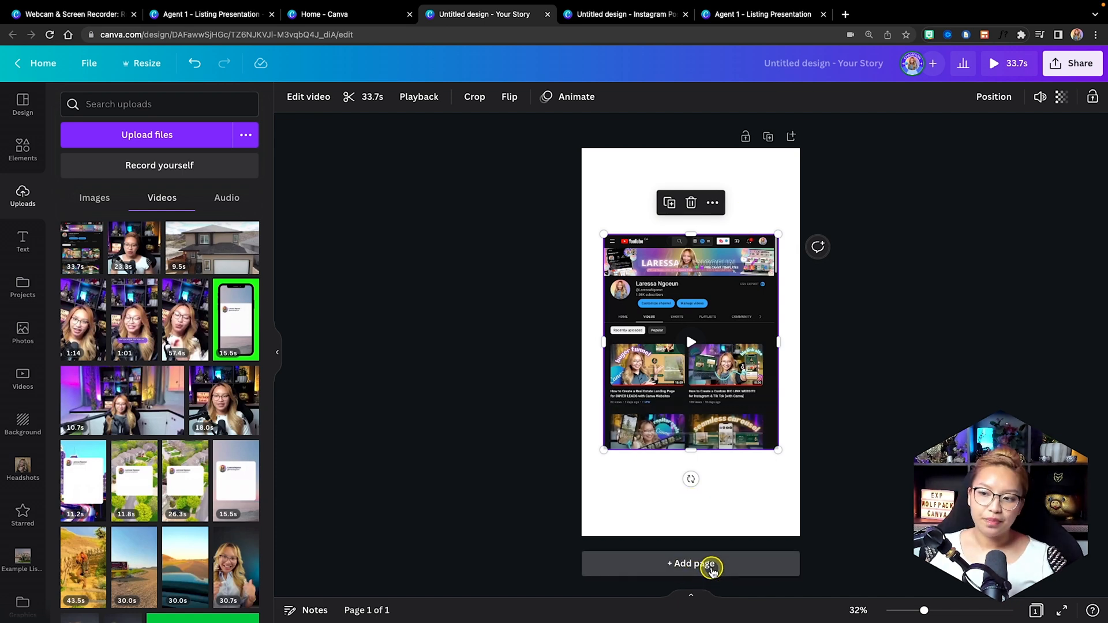
Add page 2 with a phone frame from Elements > Frames and fill it with the recording.
{"action": "left_click", "coordinate": [690, 563]}
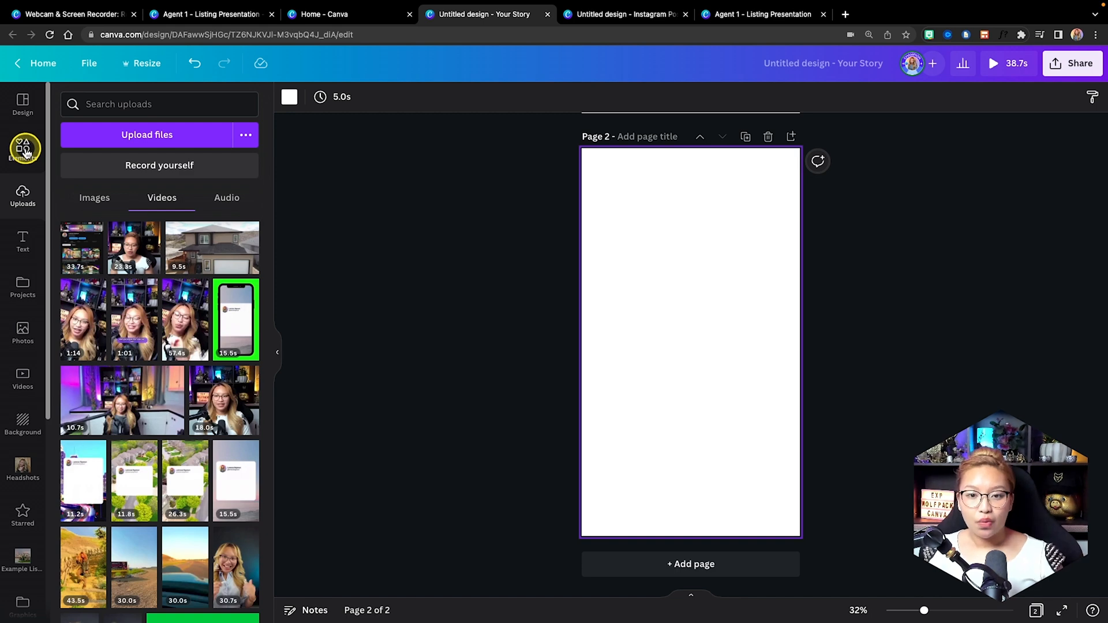
{"action": "left_click", "coordinate": [23, 150]}
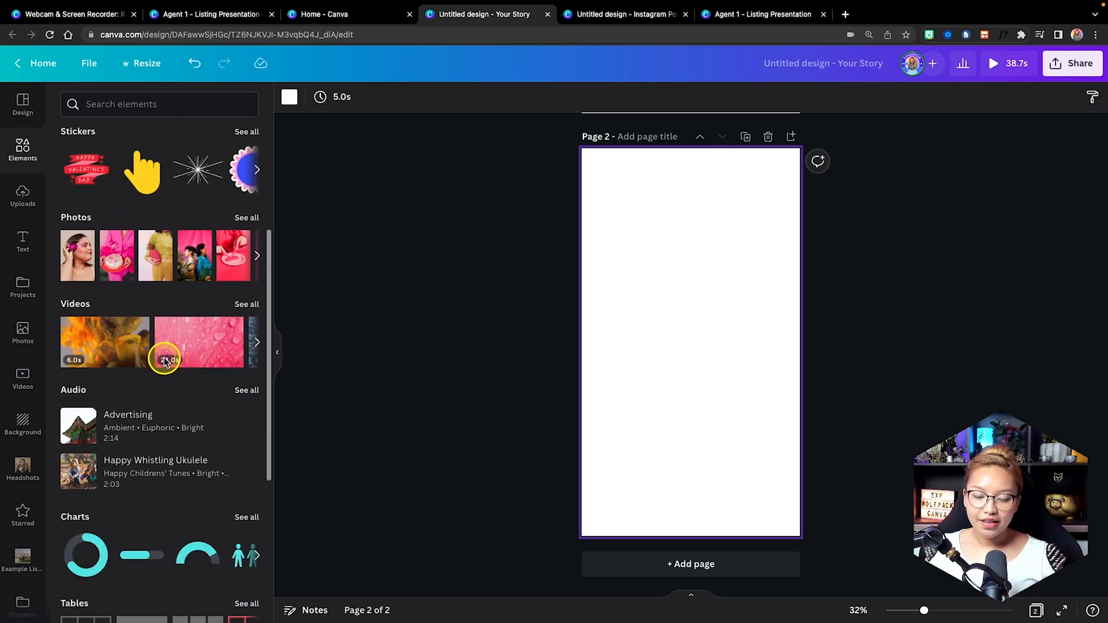
{"action": "scroll", "scroll_direction": "down", "scroll_amount": 3}
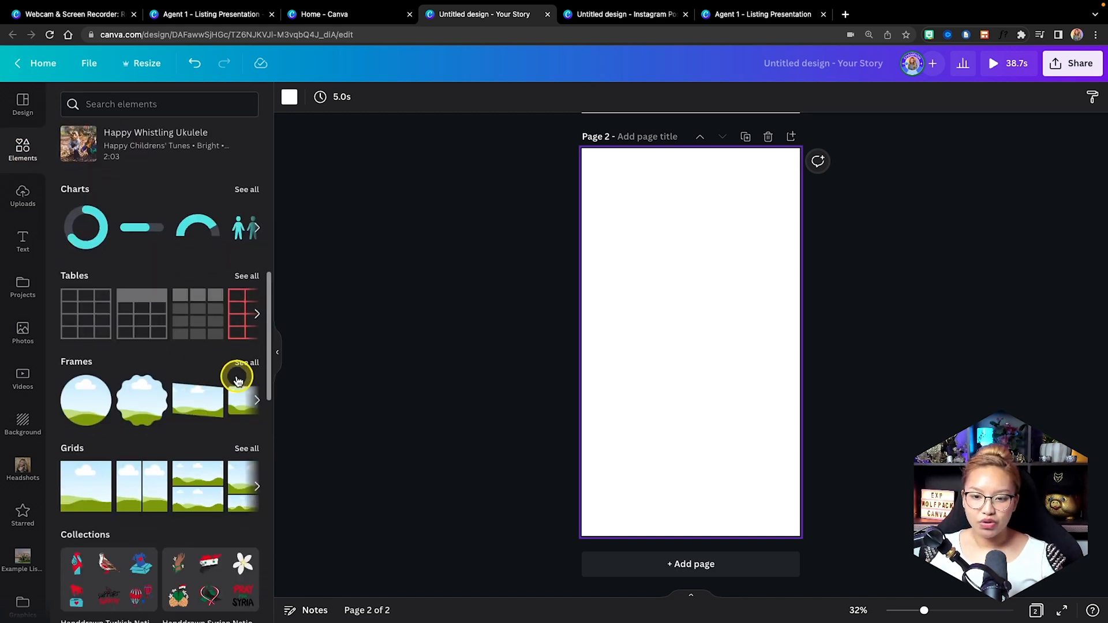
{"action": "left_click", "coordinate": [246, 363]}
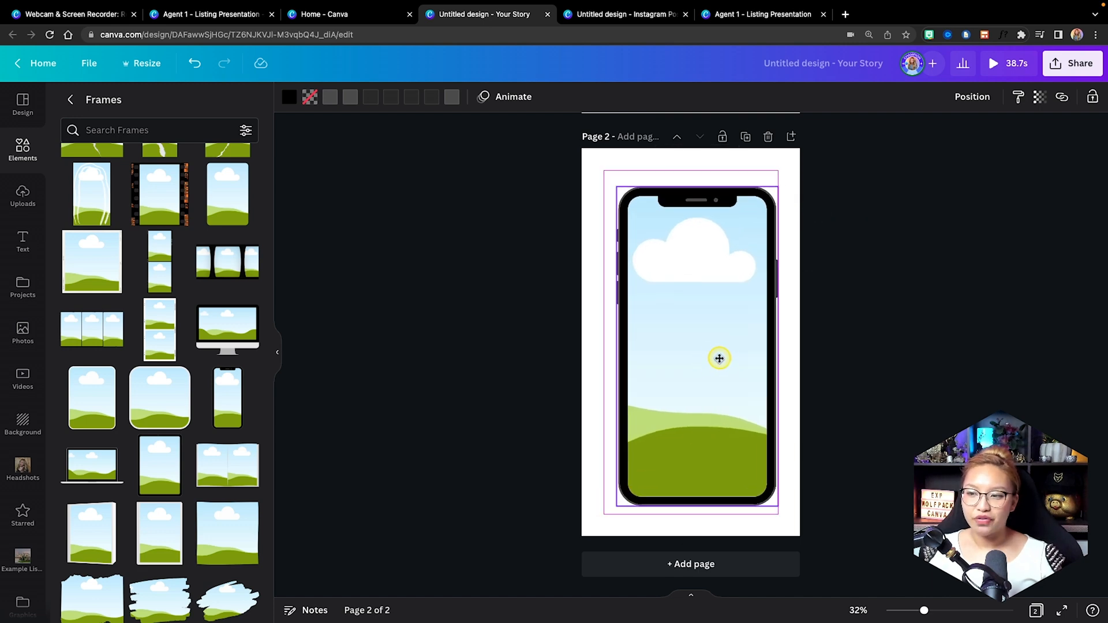
{"action": "left_click", "coordinate": [719, 358]}
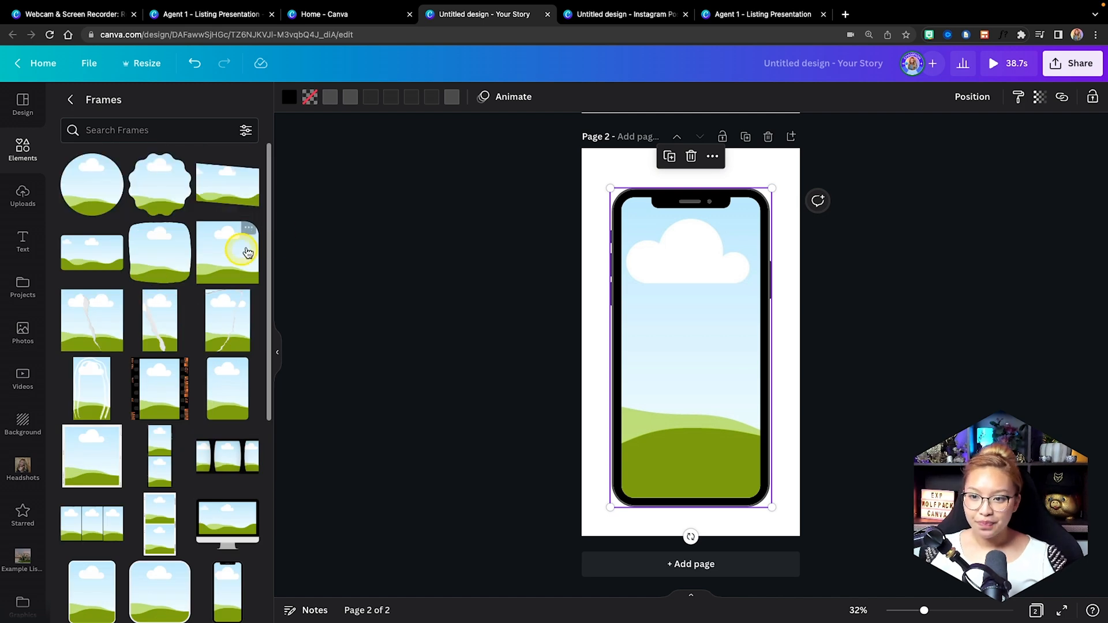
{"action": "left_click", "coordinate": [22, 196]}
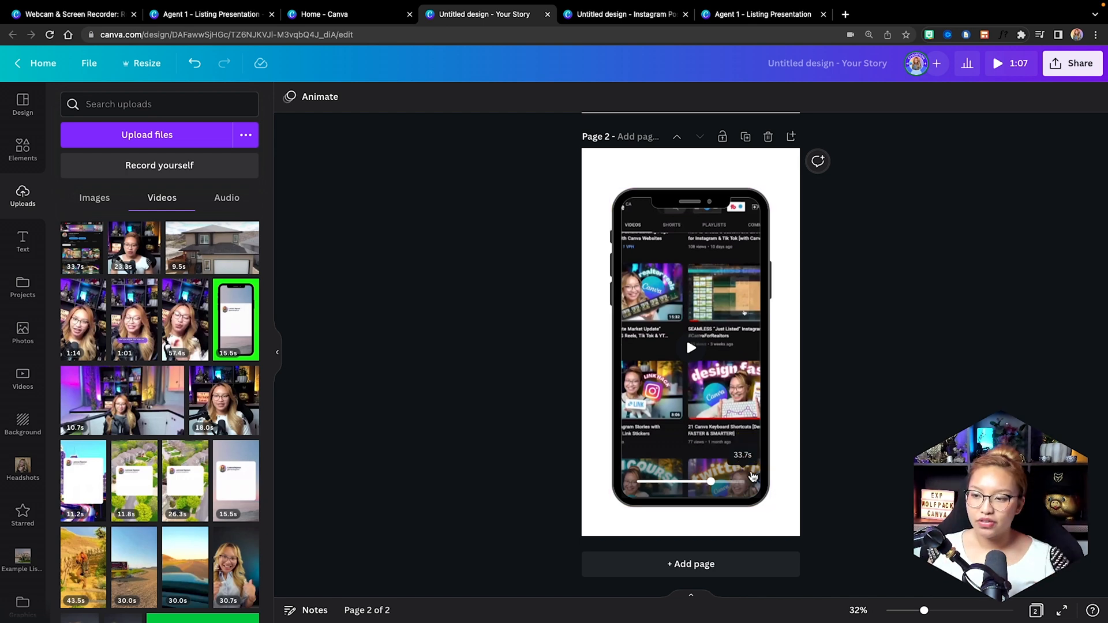
Add page 3 with a desktop monitor frame and place the screen recording inside it.
{"action": "left_click", "coordinate": [690, 564]}
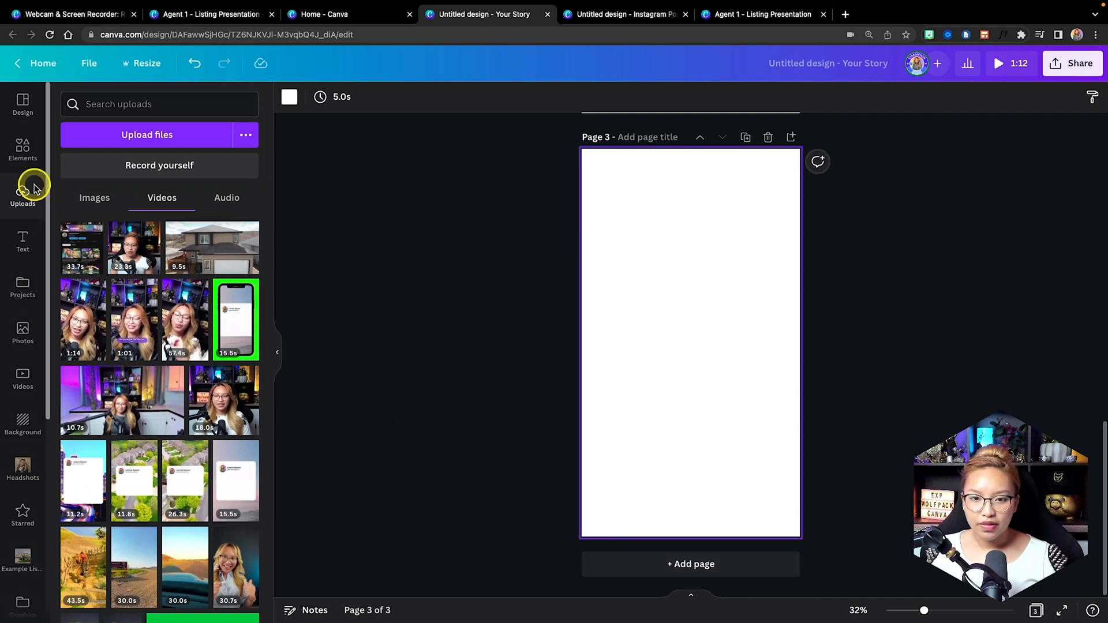
{"action": "mouse_move", "coordinate": [23, 150]}
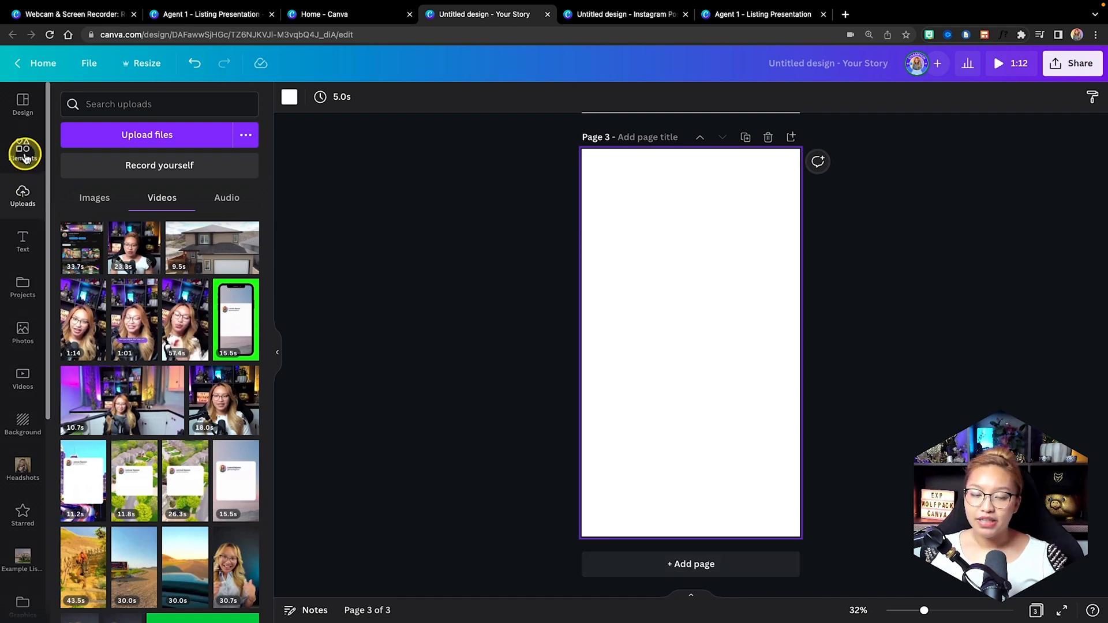
{"action": "left_click", "coordinate": [23, 149]}
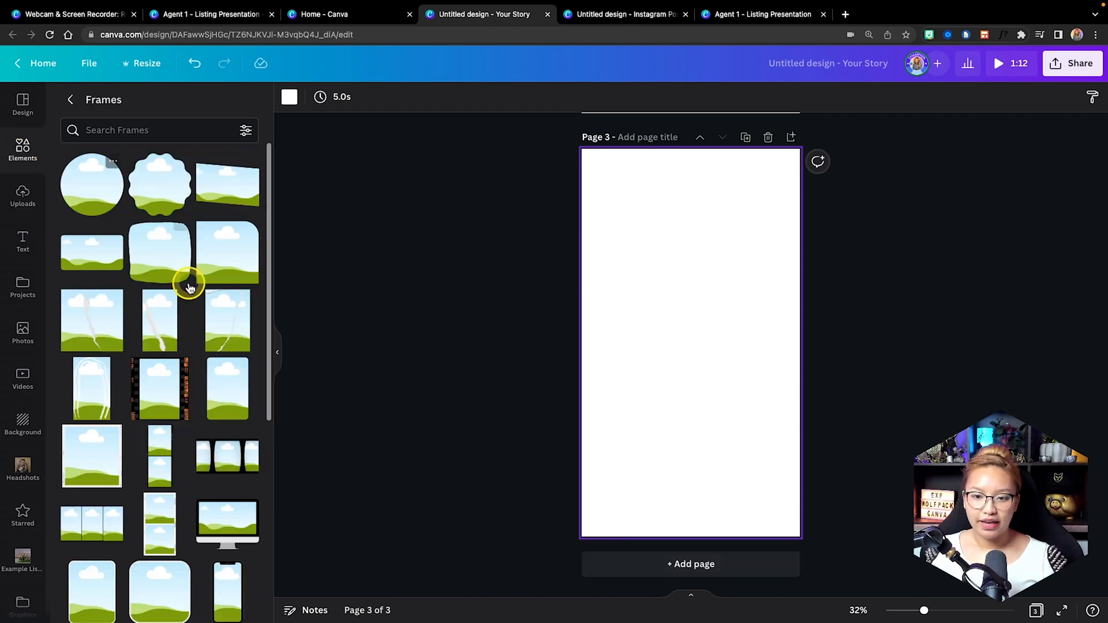
{"action": "left_click", "coordinate": [227, 392]}
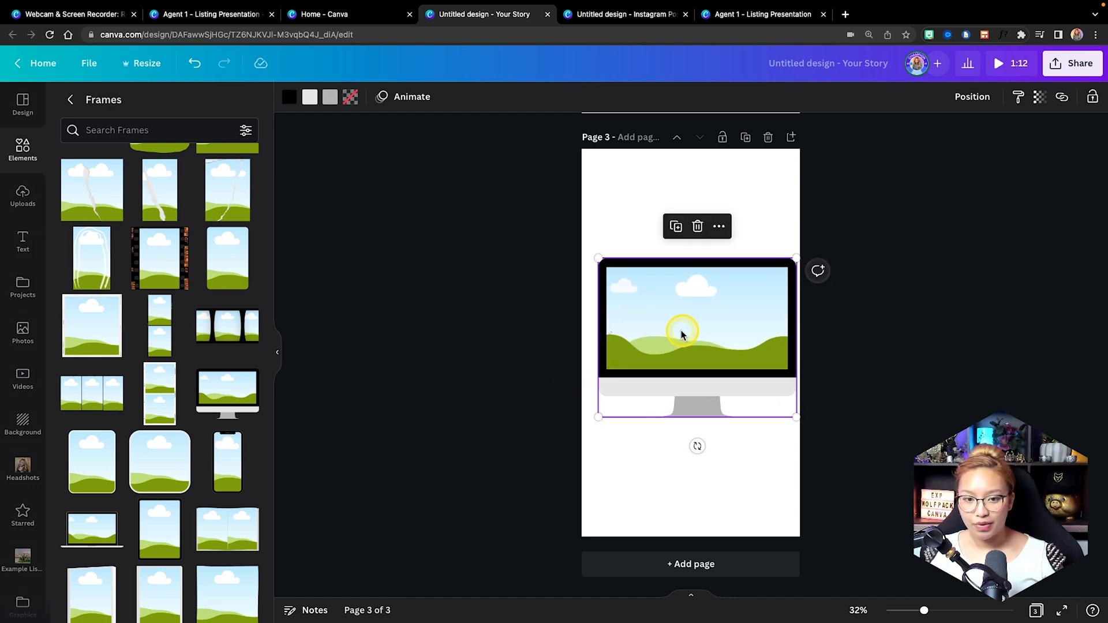
{"action": "left_click", "coordinate": [22, 196]}
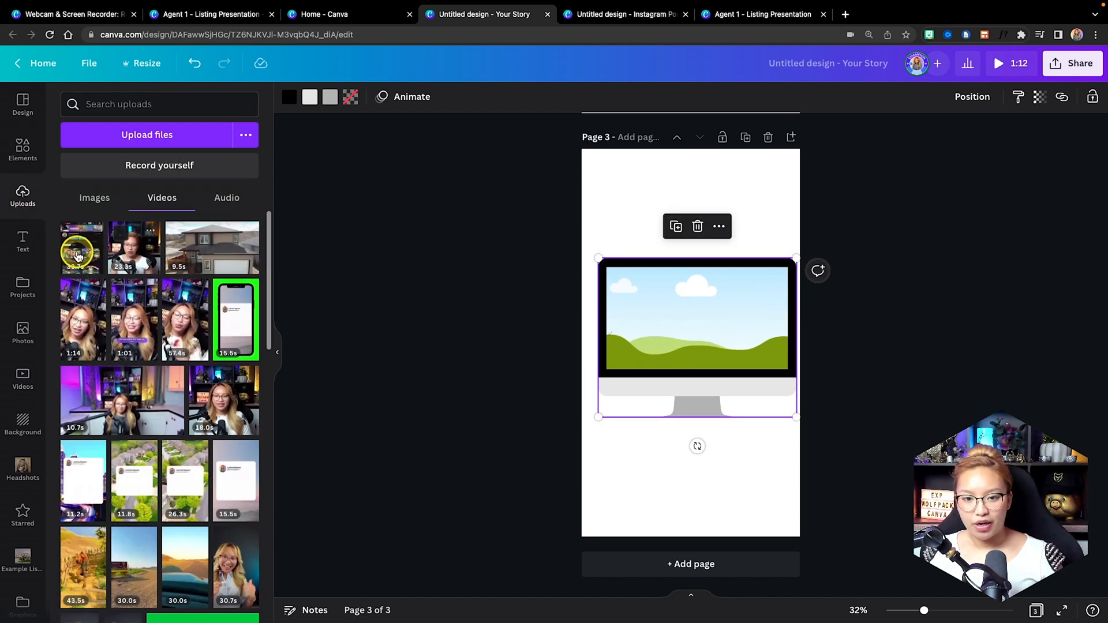
{"action": "left_click", "coordinate": [696, 316]}
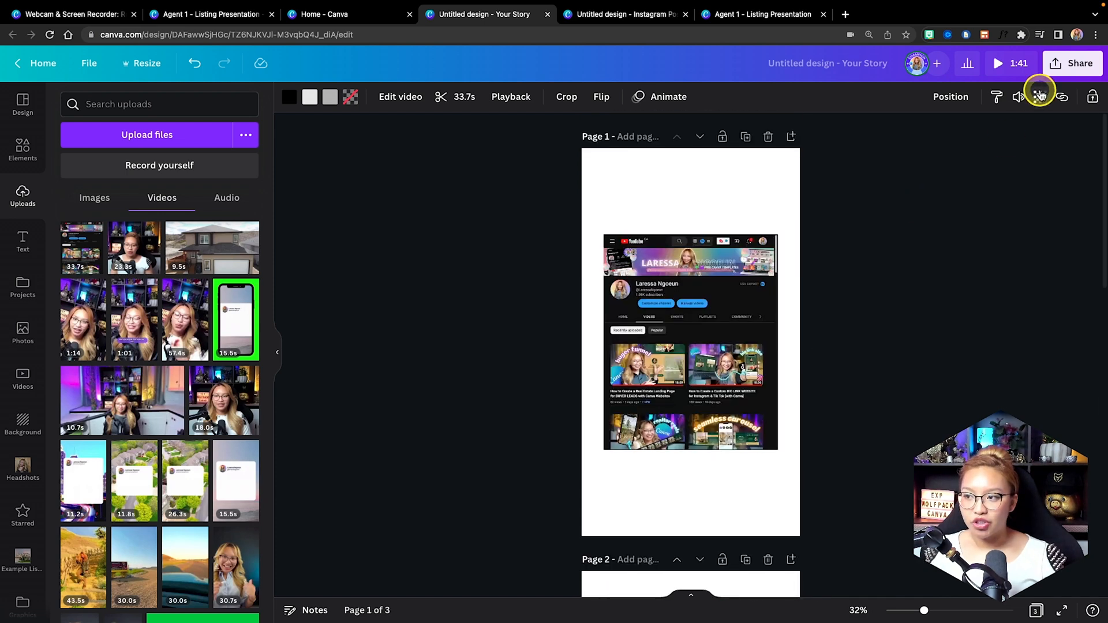
Check the download settings (MP4 Video, 1080p, all pages), then explore the wider sharing options.
{"action": "left_click", "coordinate": [1038, 95]}
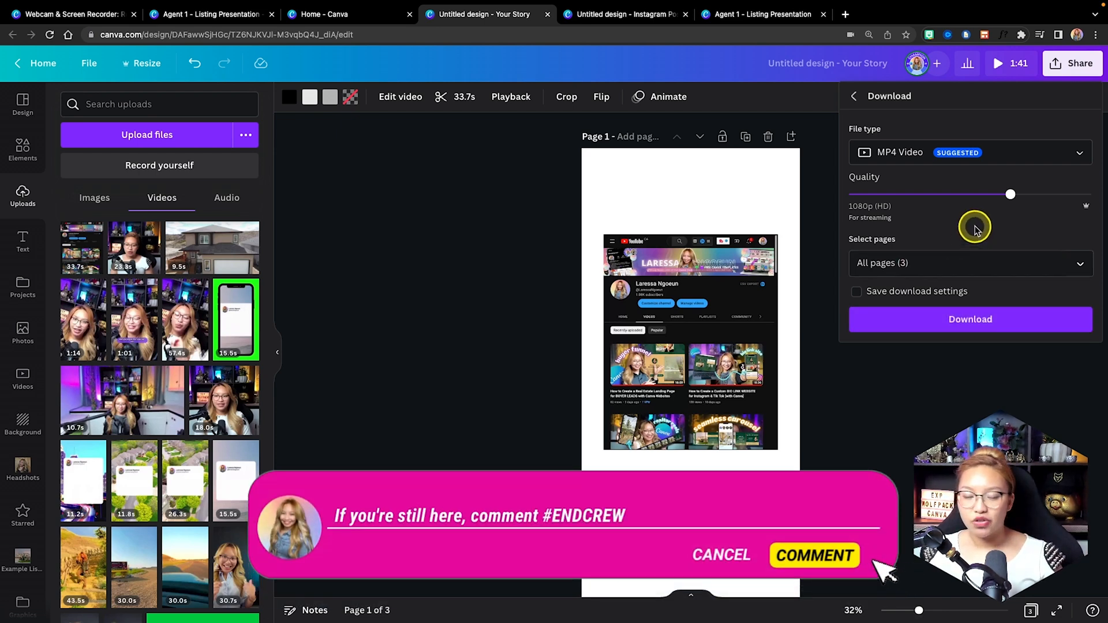
{"action": "left_click", "coordinate": [853, 96]}
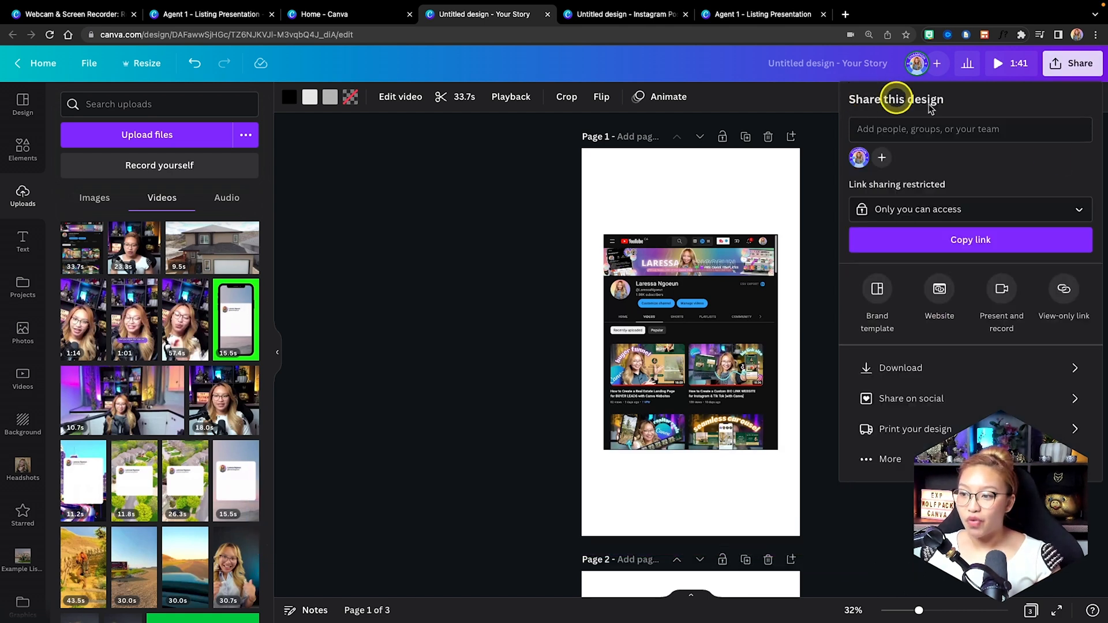
{"action": "left_click", "coordinate": [1072, 63]}
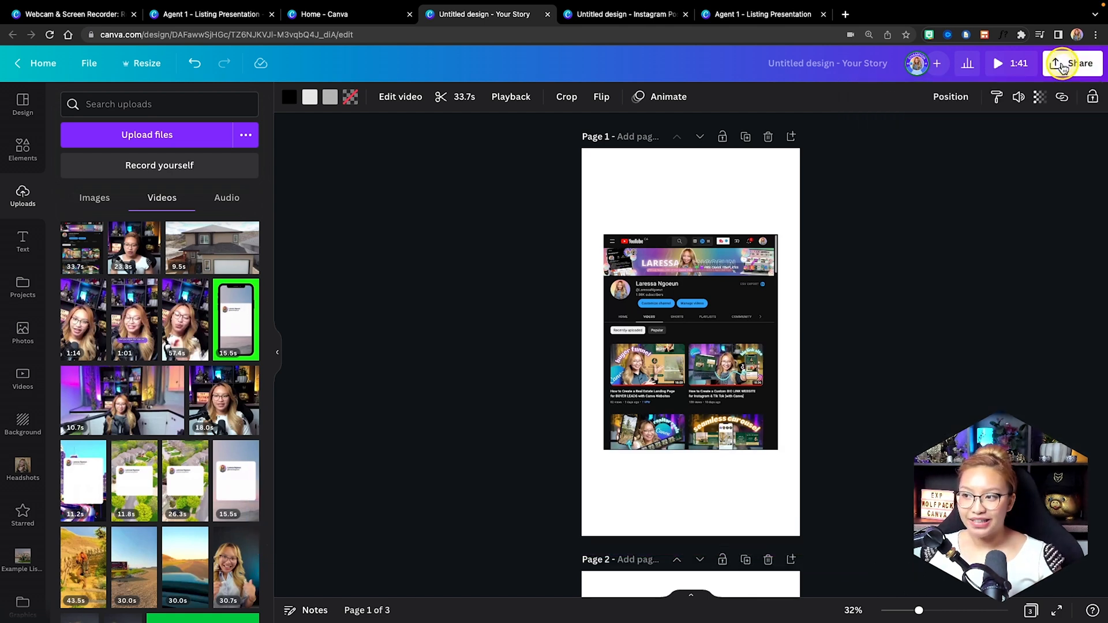
{"action": "left_click", "coordinate": [1073, 63]}
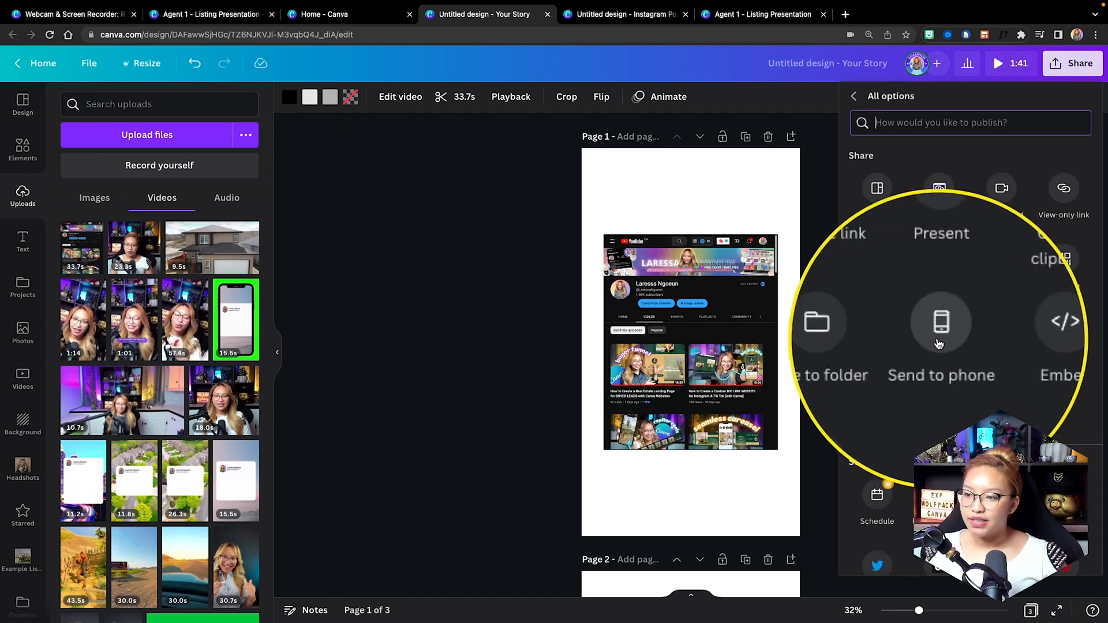
{"action": "left_click", "coordinate": [941, 322]}
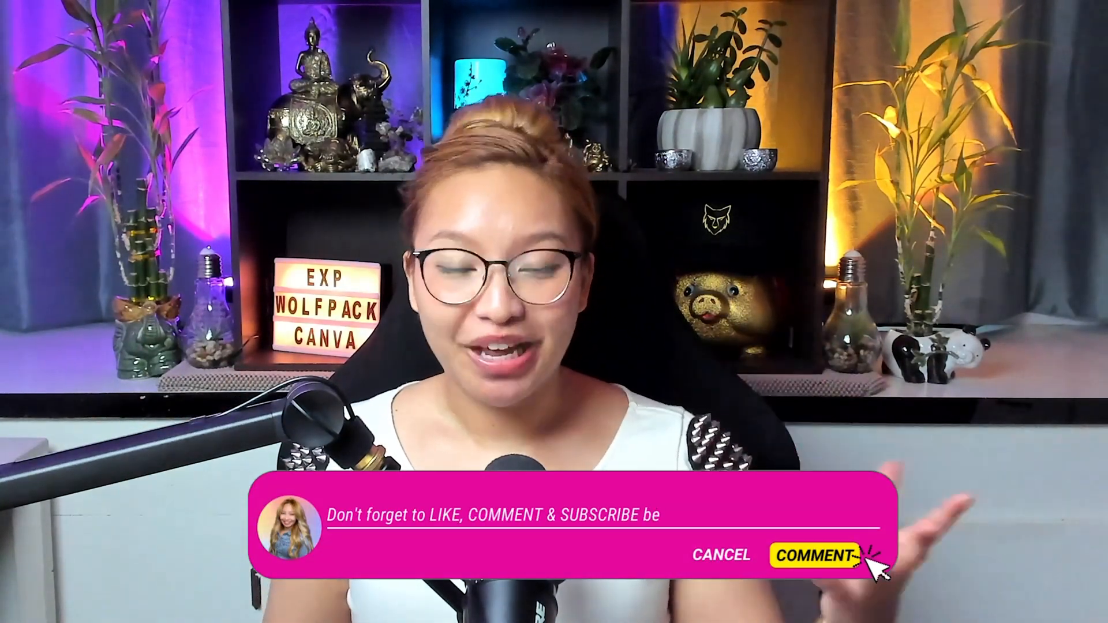
{"action": "left_click", "coordinate": [814, 552]}
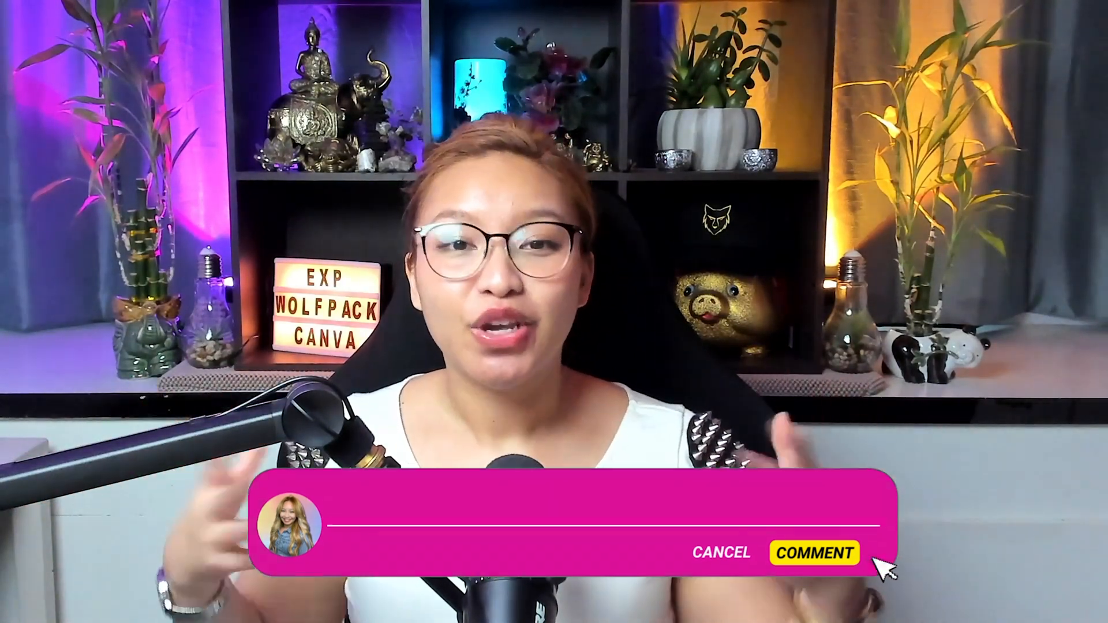